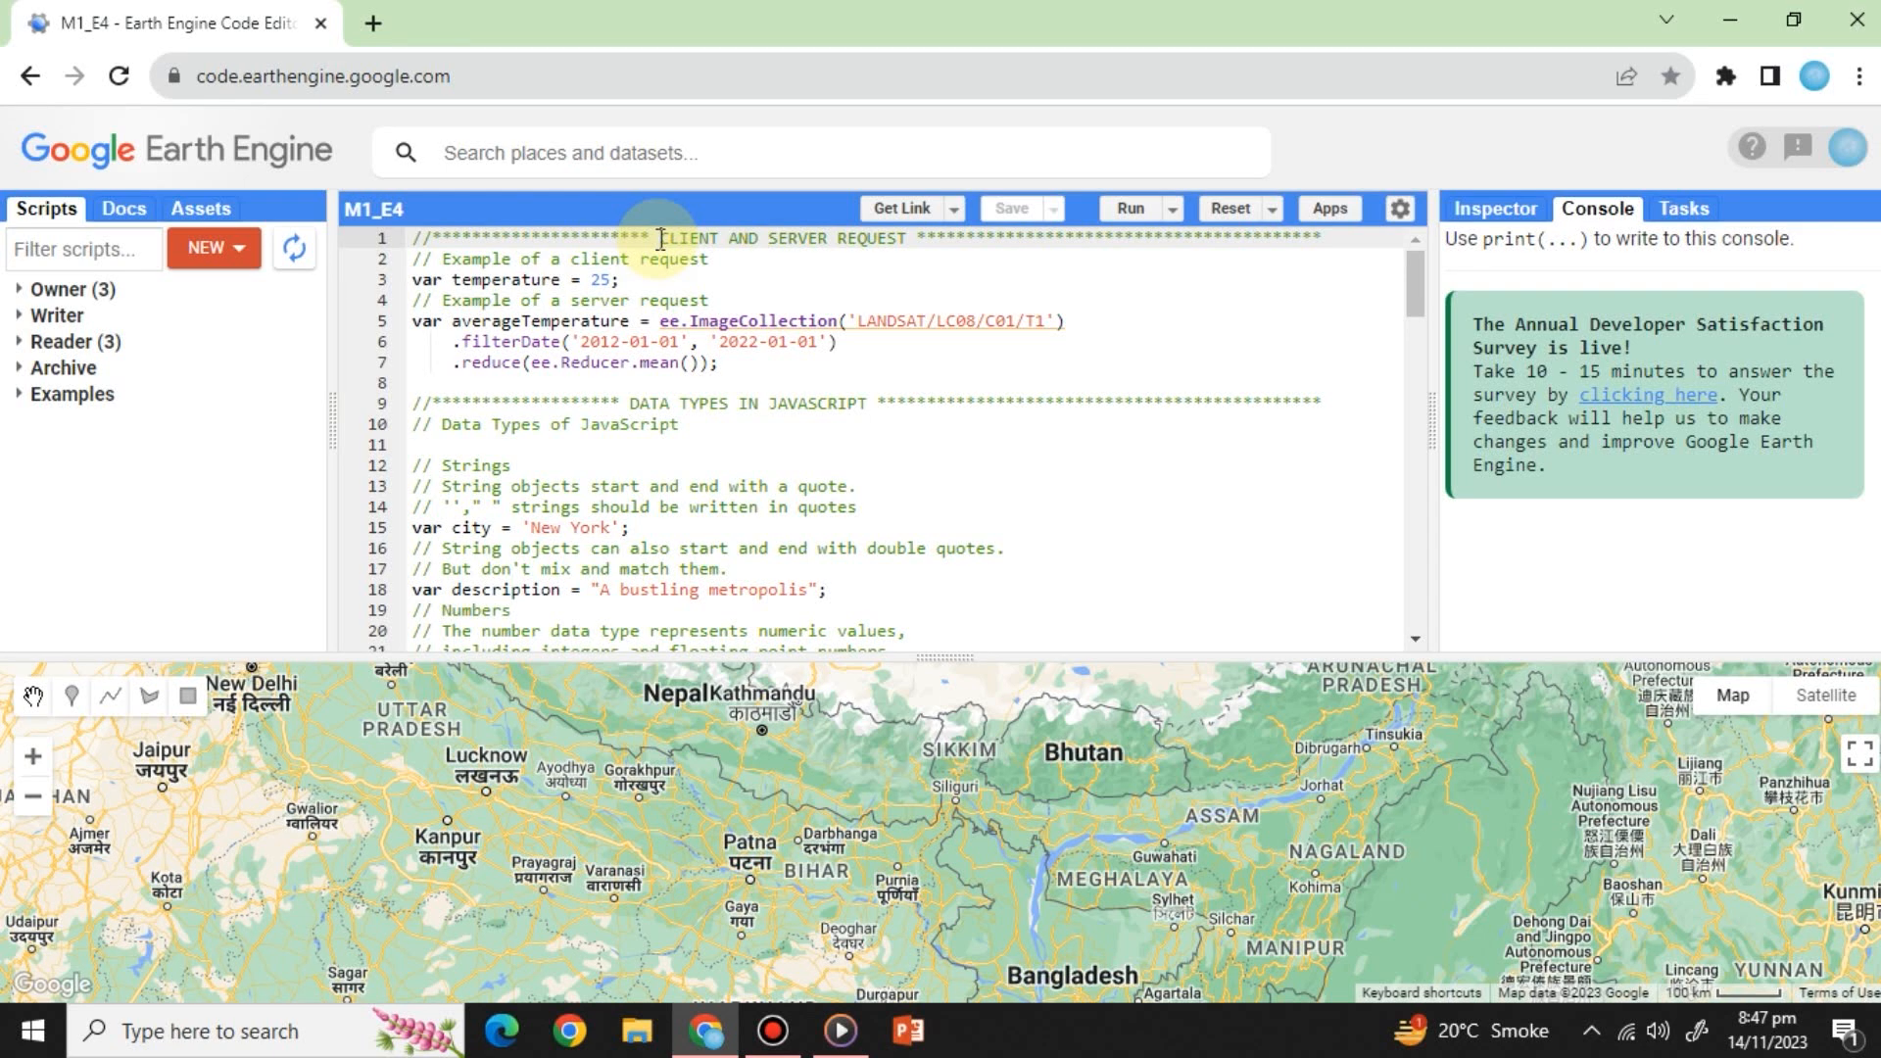
Highlight the CLIENT AND SERVER REQUEST heading, then edit near the Data Types comment
{"action": "left_click_drag", "start_coordinate": [658, 239], "coordinate": [905, 239]}
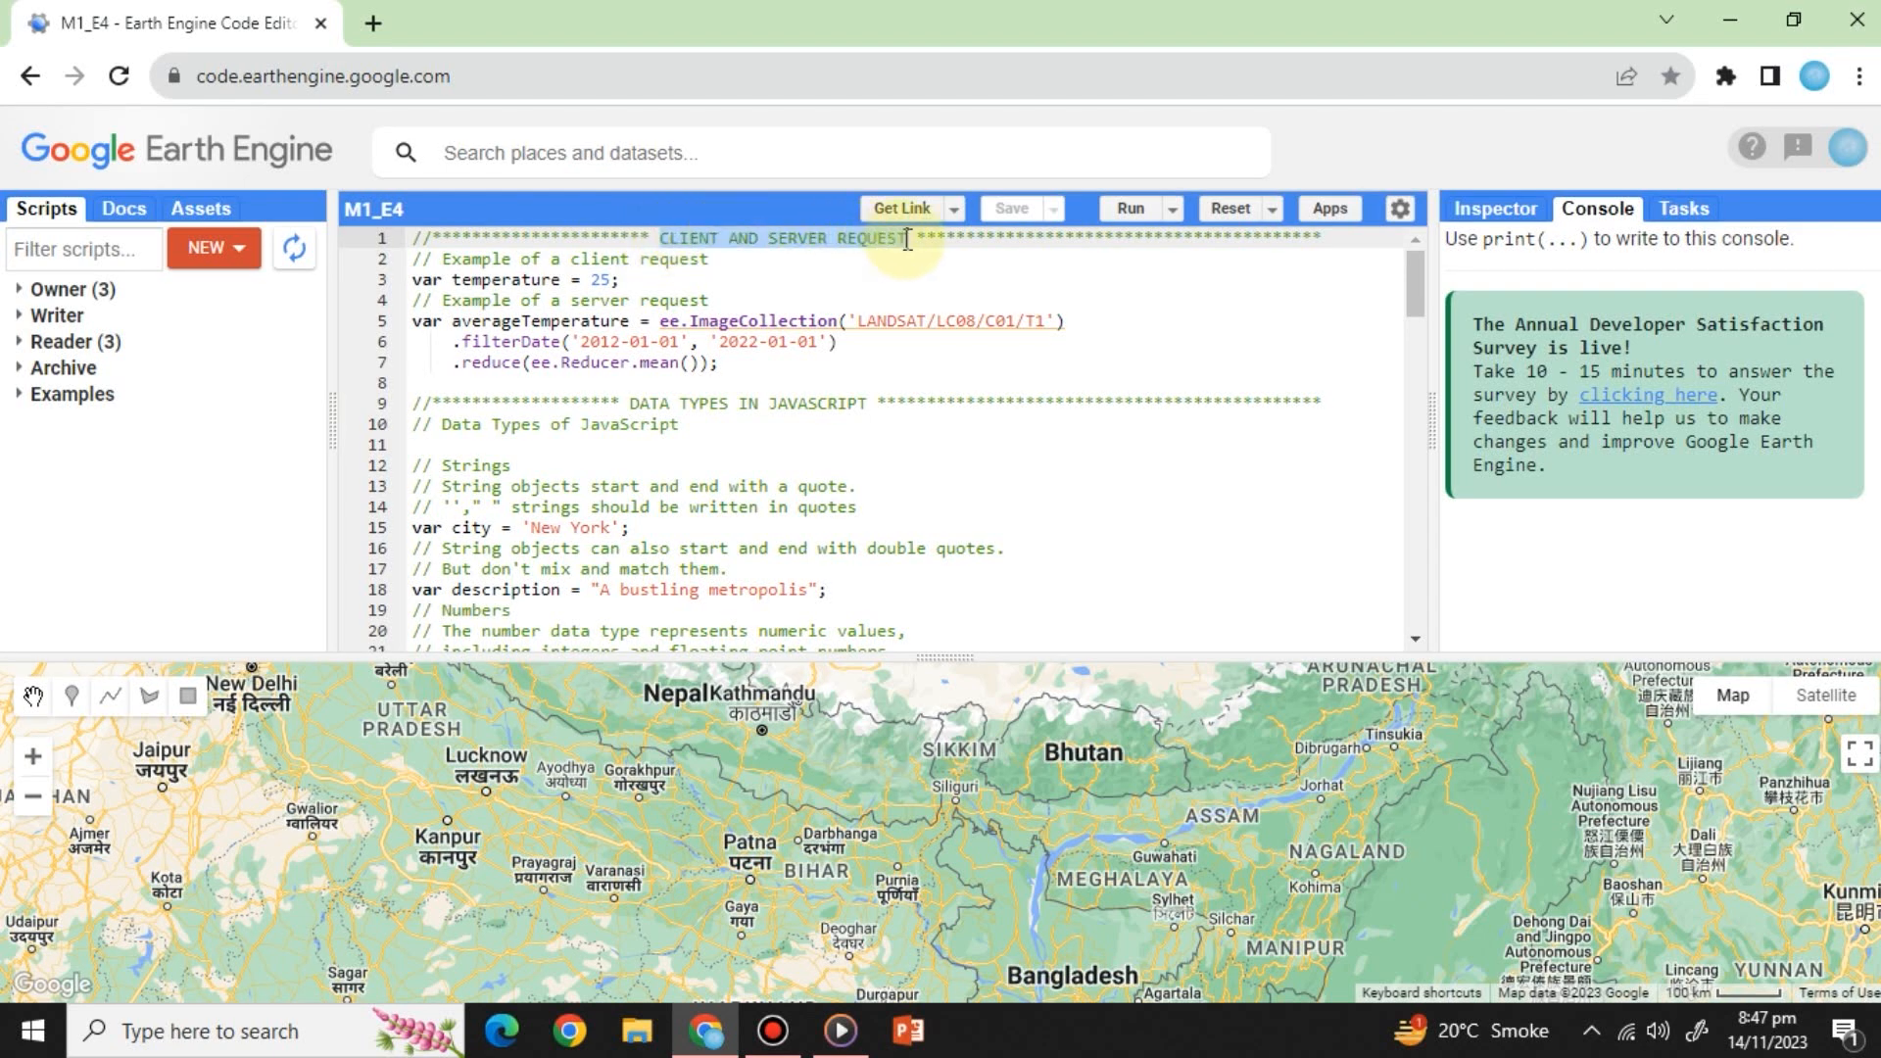
{"action": "mouse_move", "coordinate": [845, 252]}
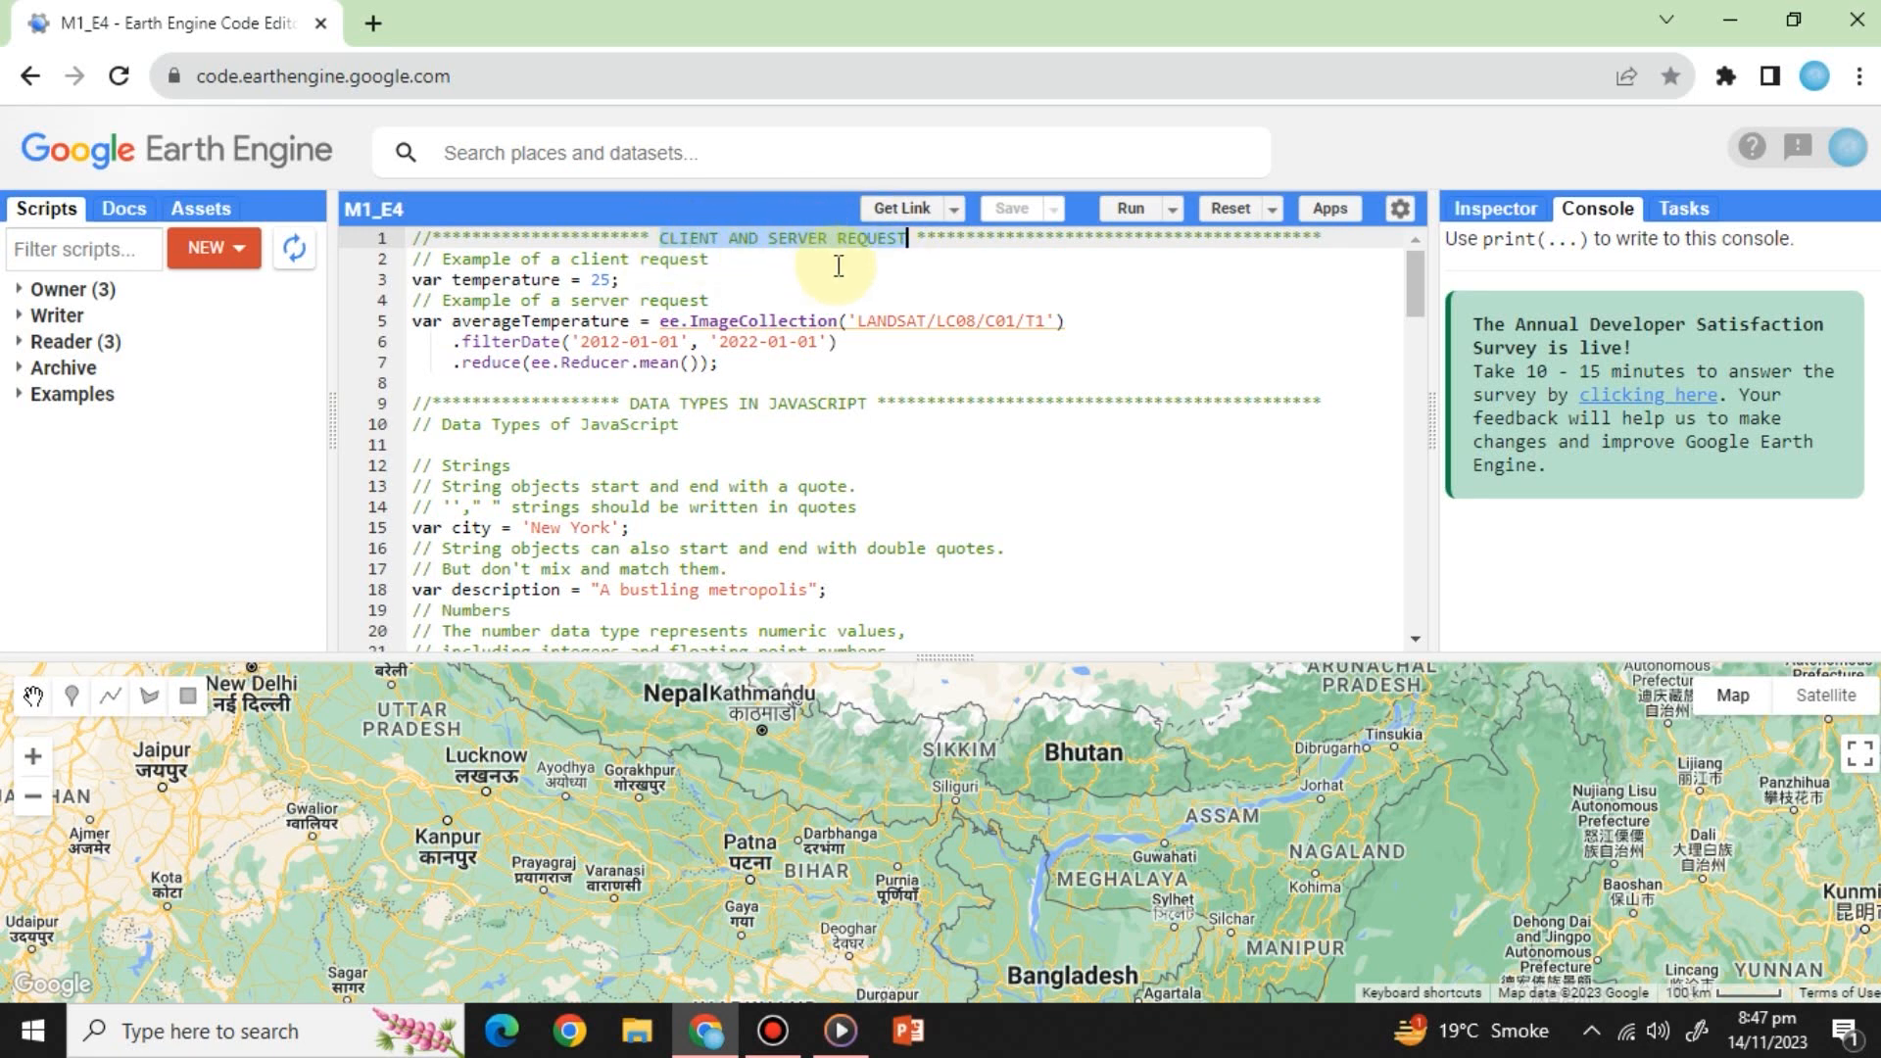
{"action": "left_click", "coordinate": [579, 261]}
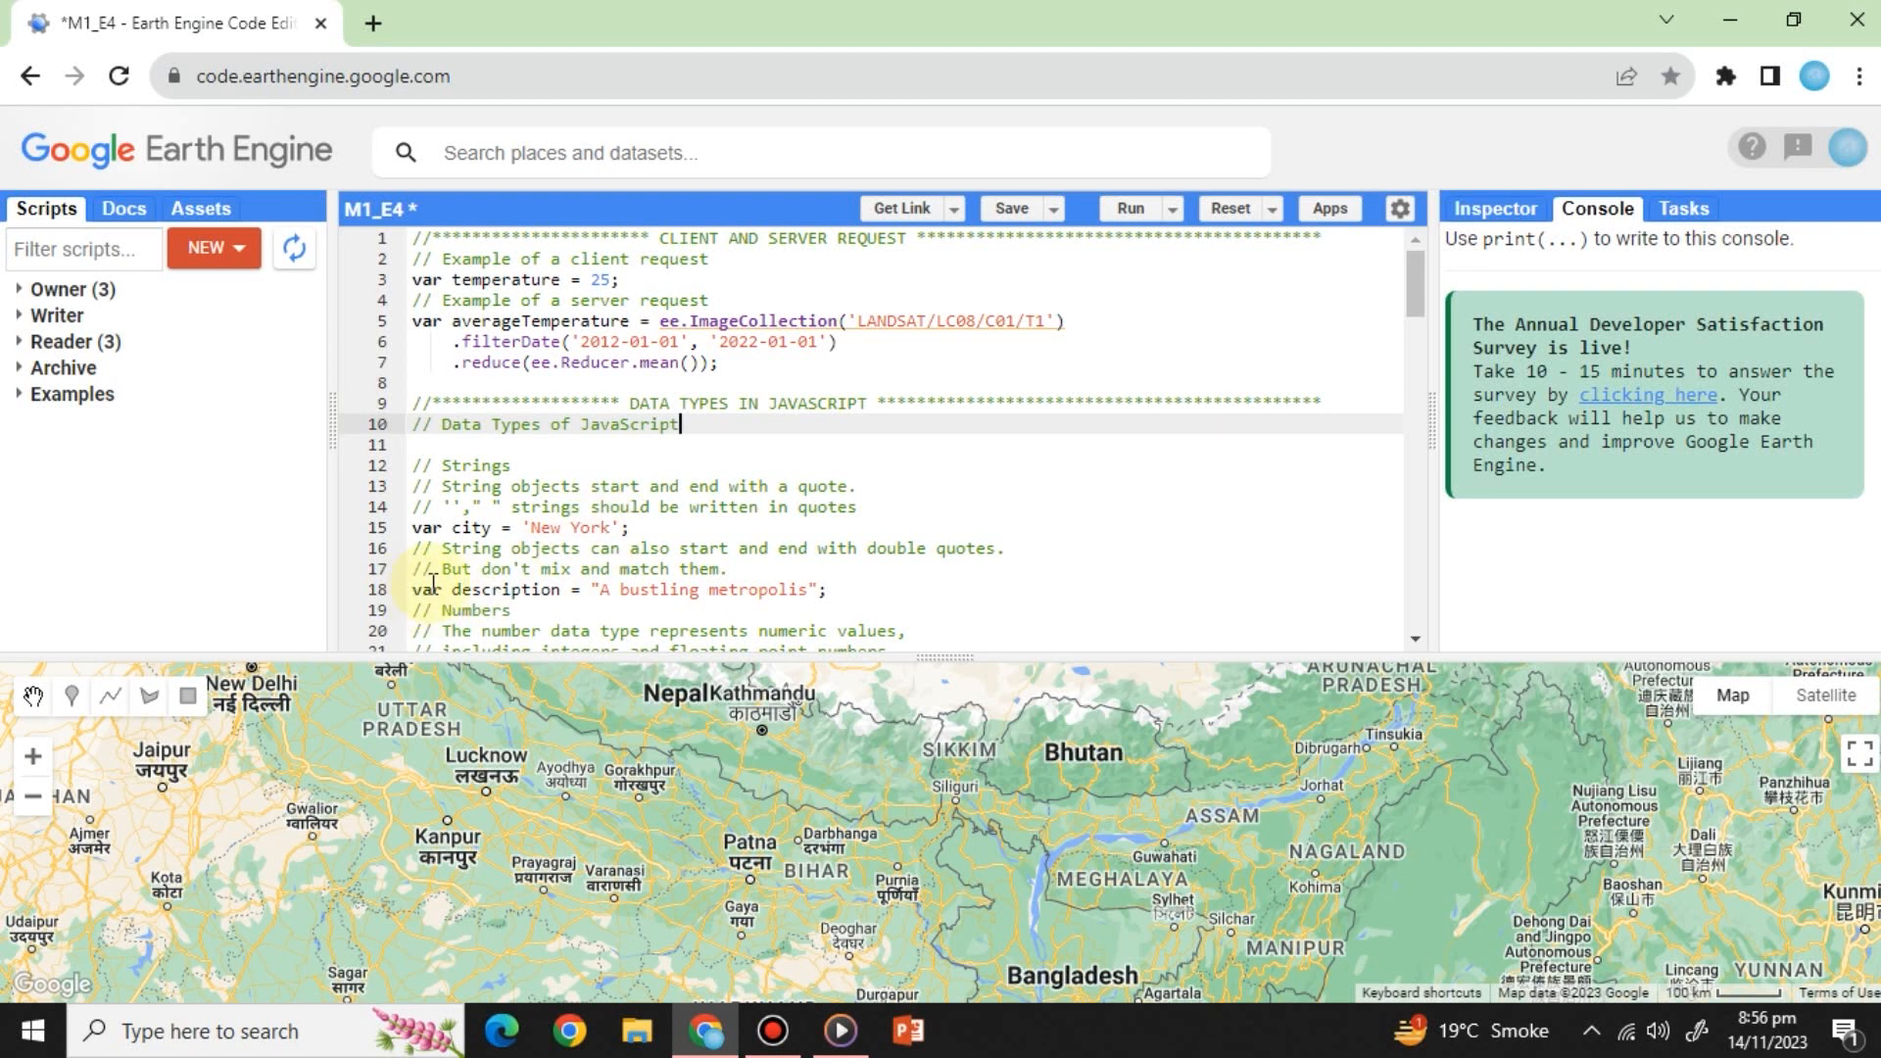
{"action": "mouse_move", "coordinate": [598, 589]}
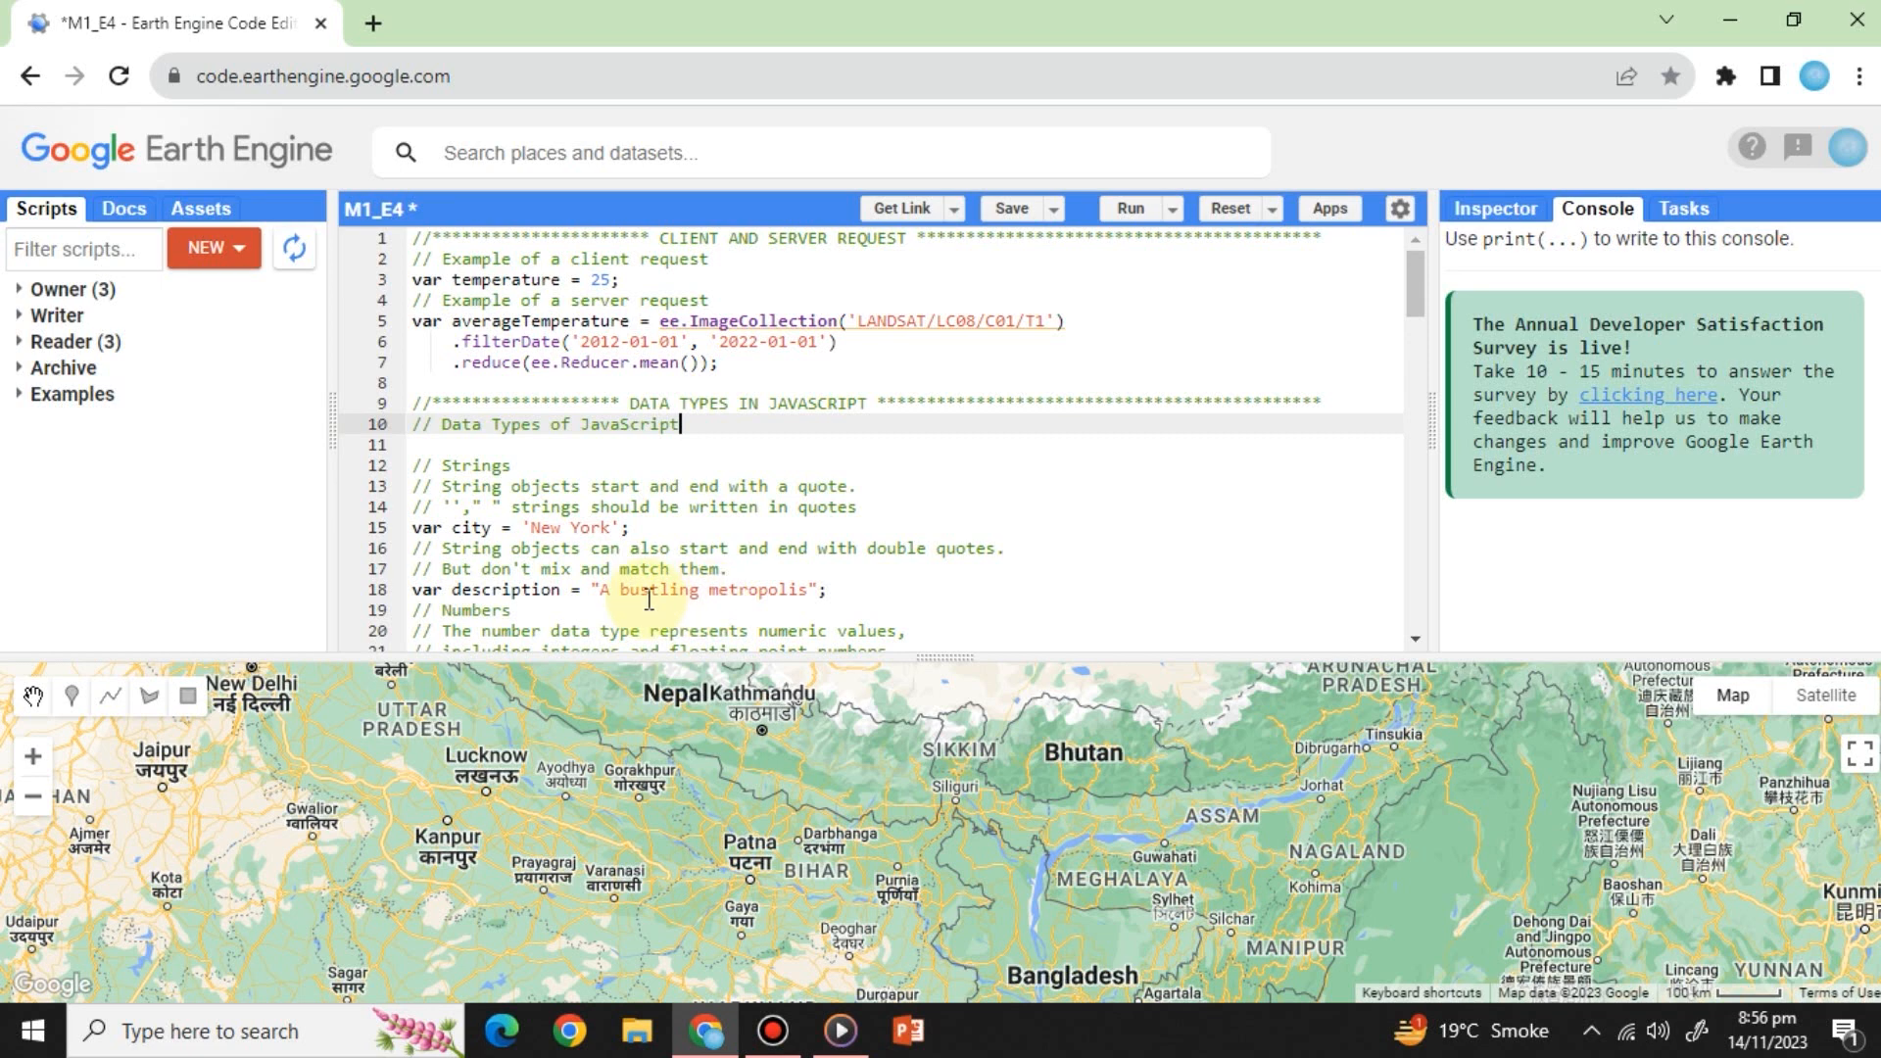
{"action": "mouse_move", "coordinate": [861, 597]}
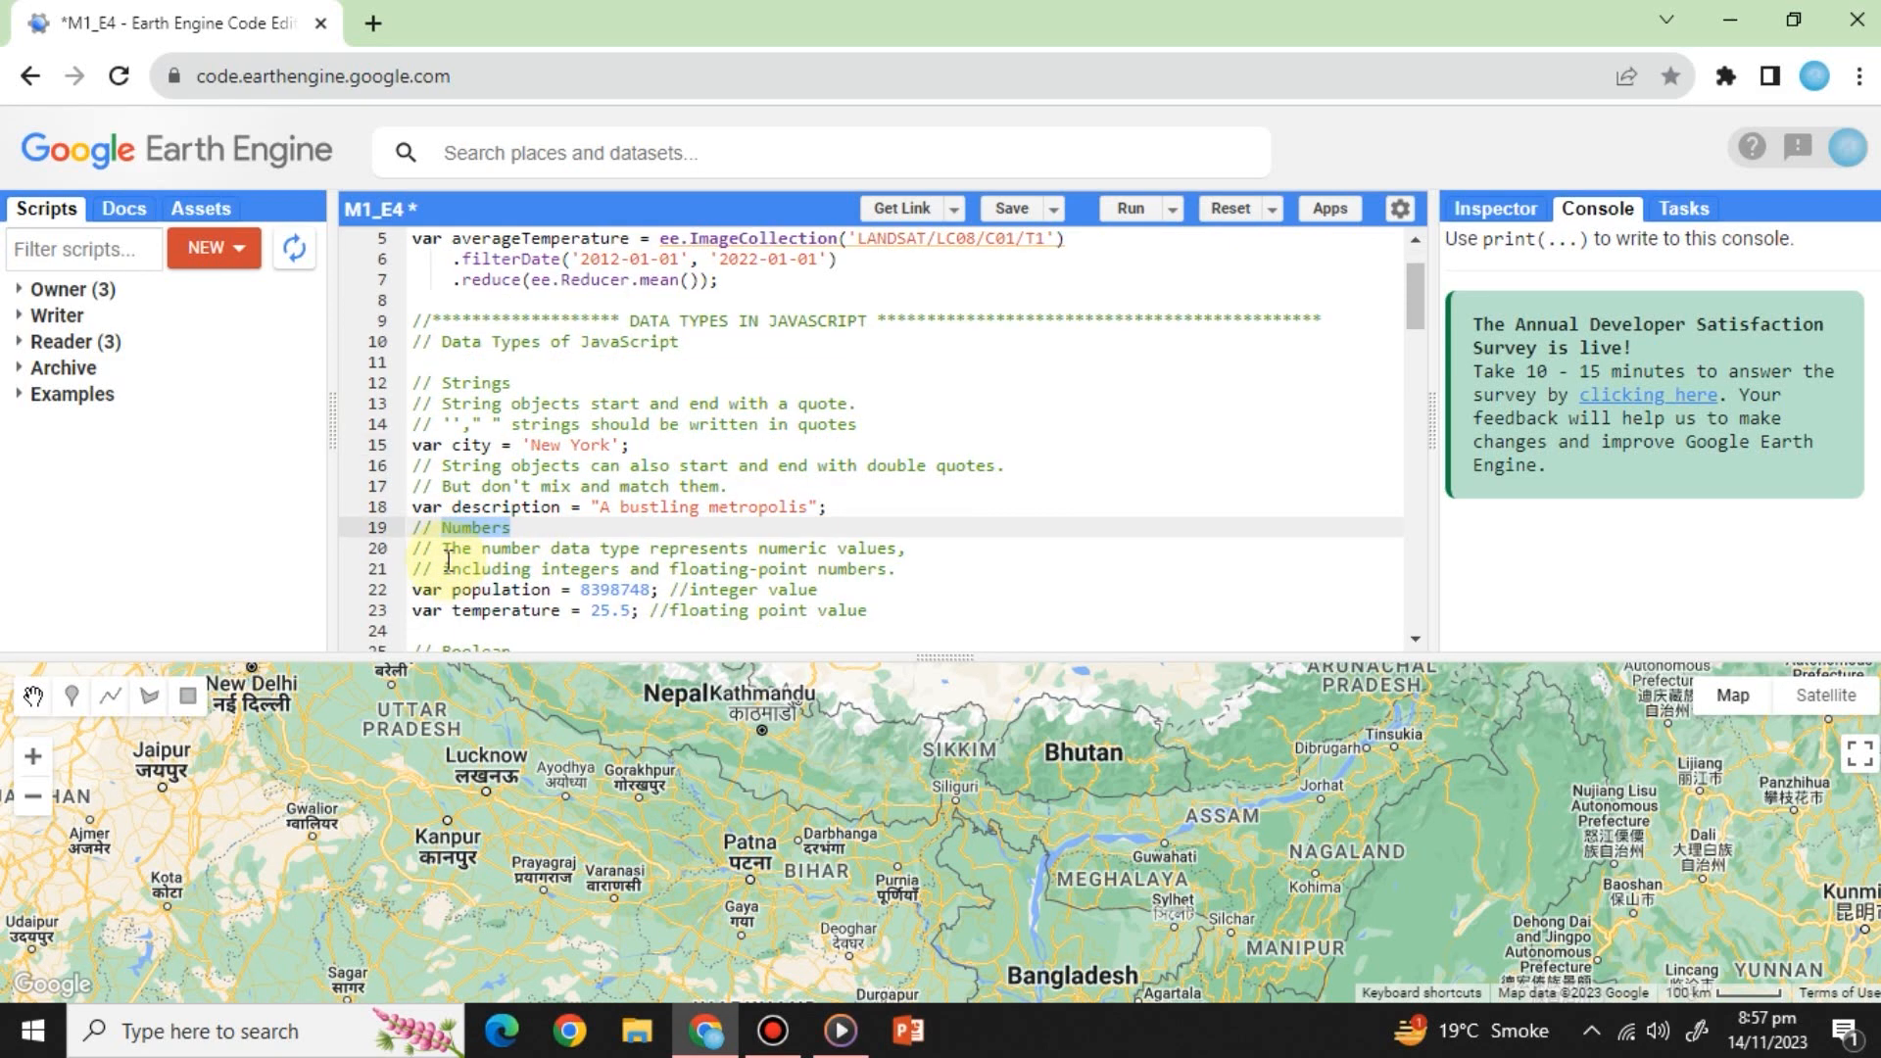
{"action": "left_click_drag", "start_coordinate": [413, 548], "coordinate": [892, 568]}
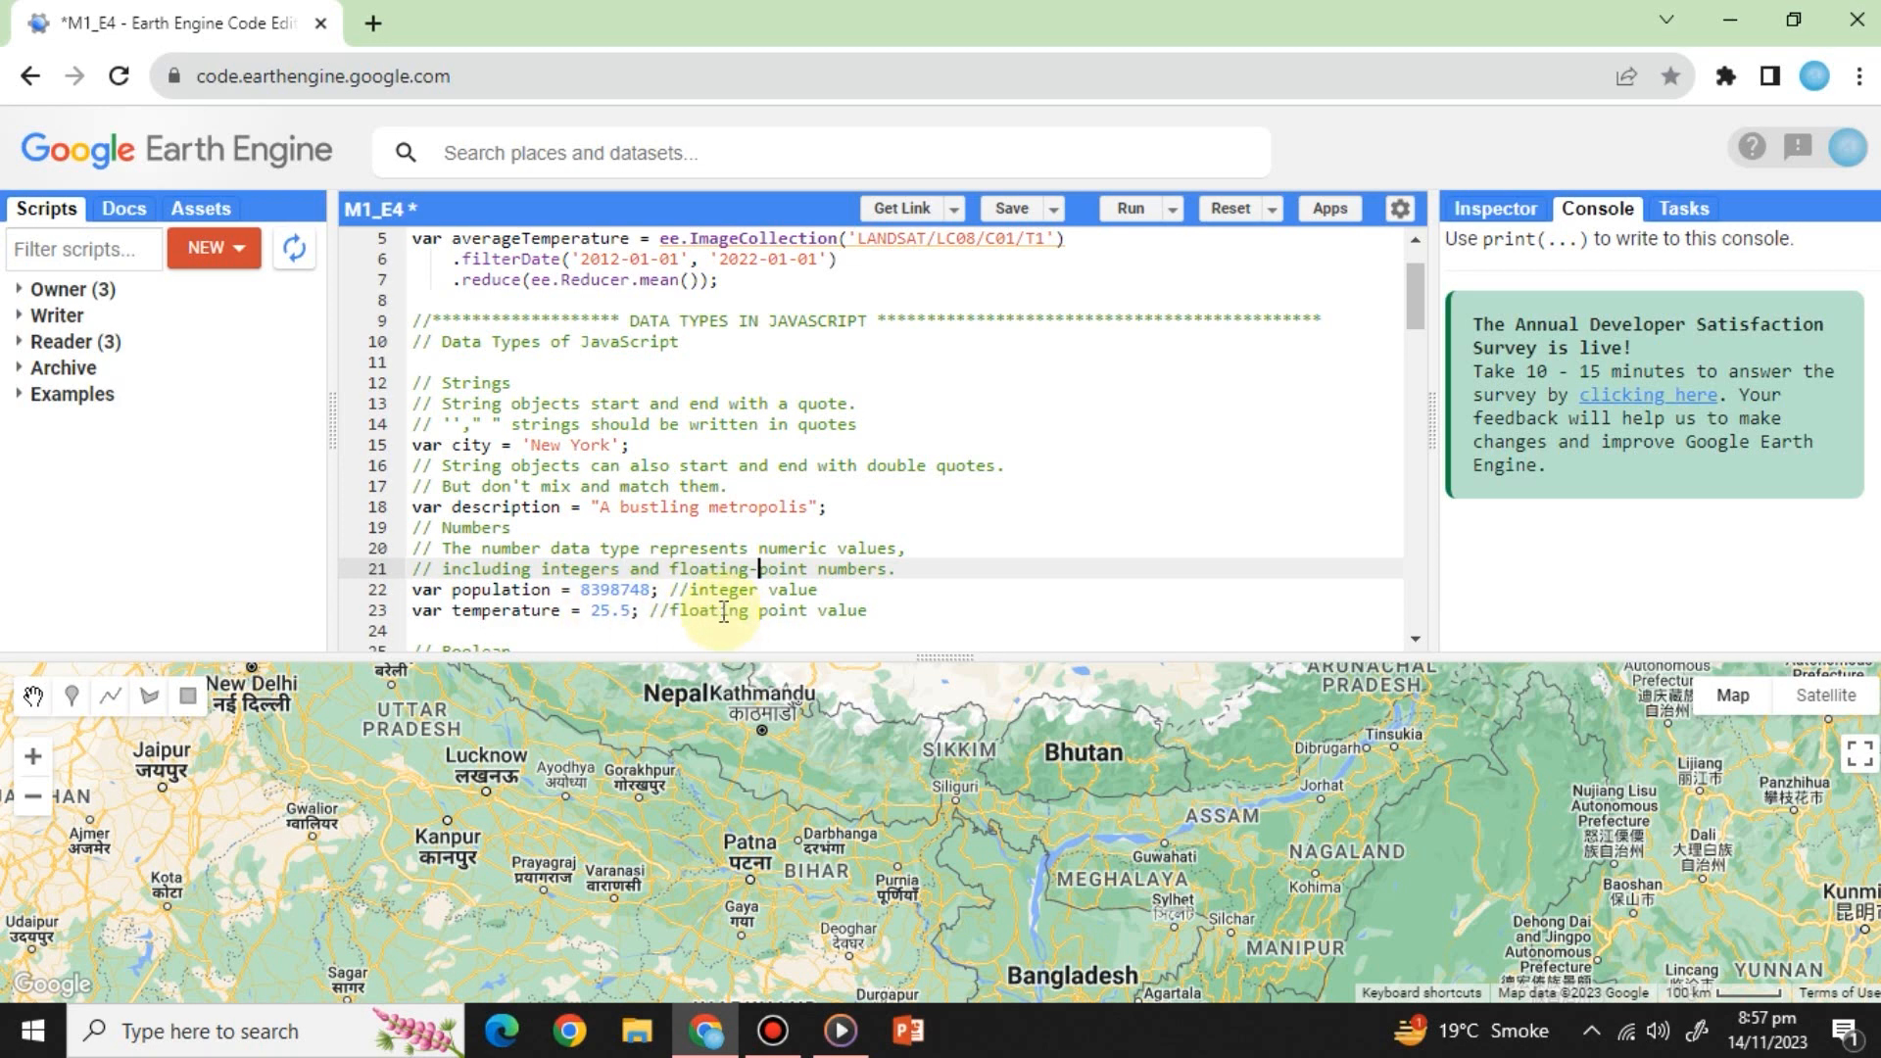
{"action": "scroll", "scroll_direction": "down", "scroll_amount": 3}
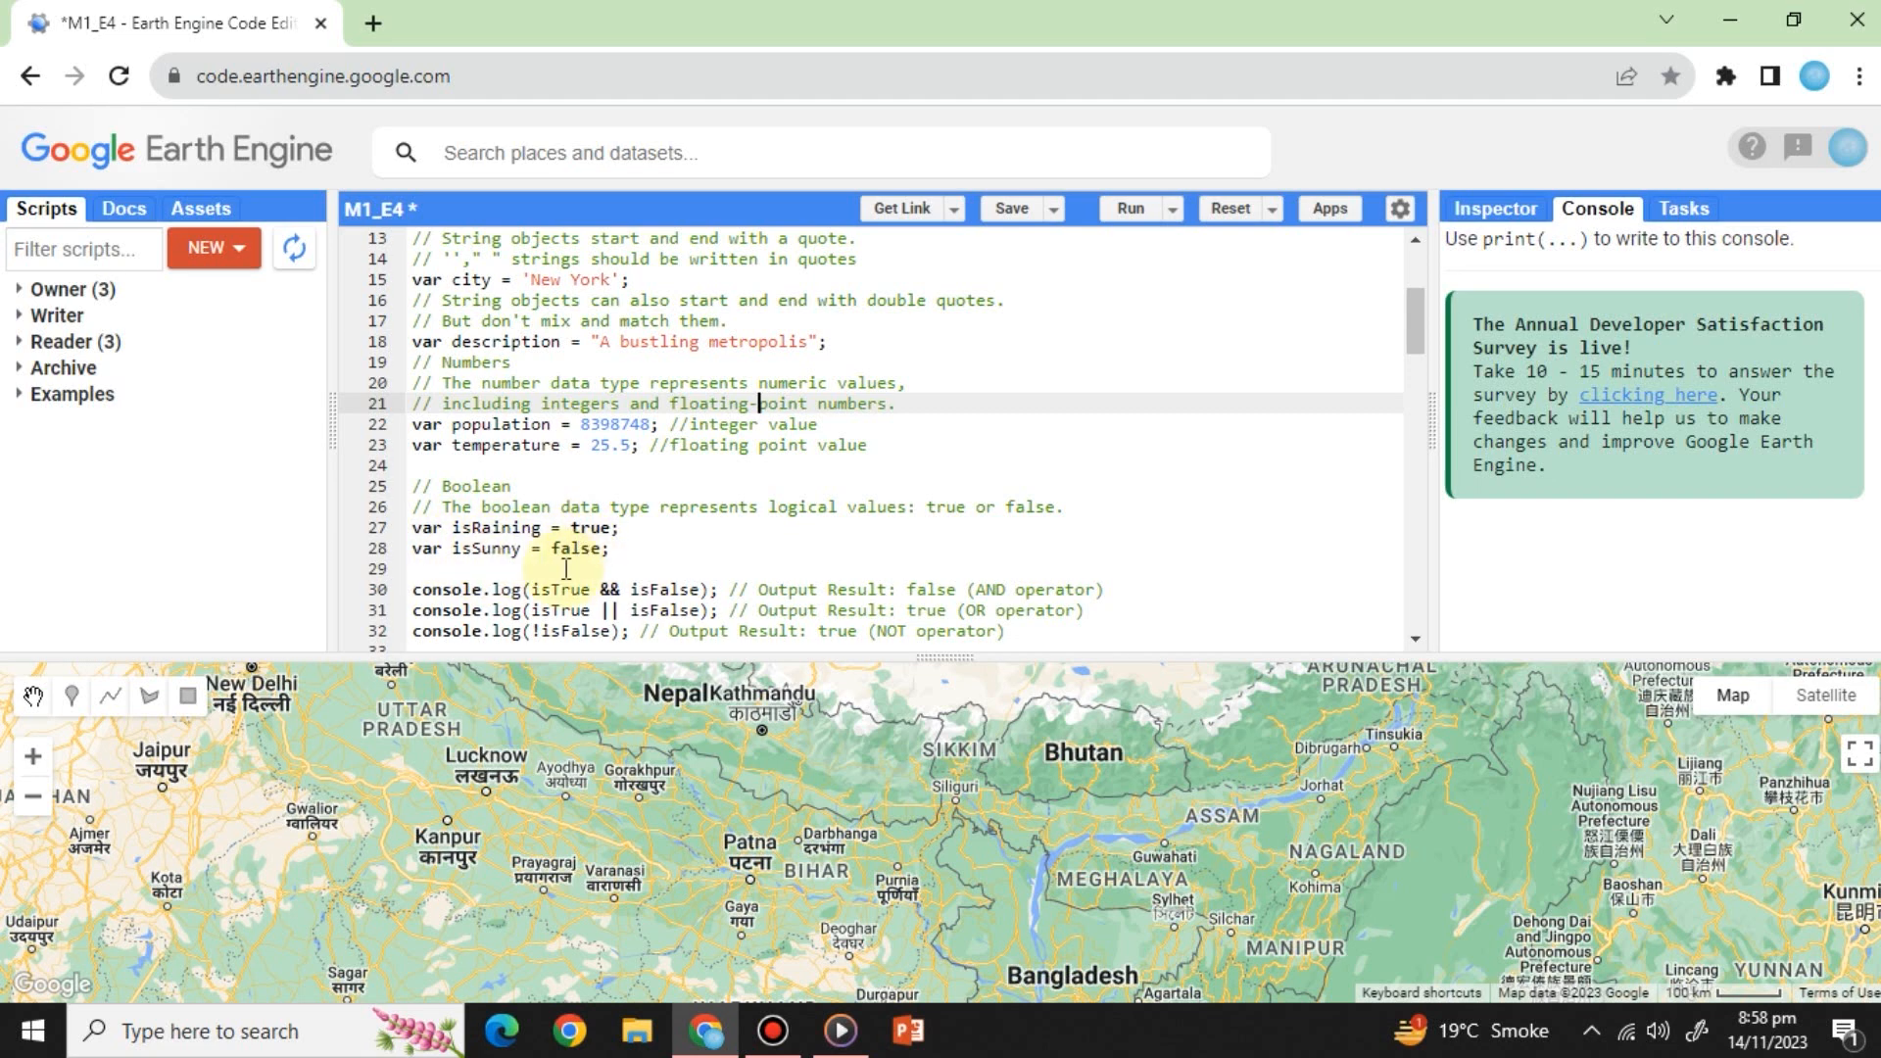
{"action": "scroll", "scroll_direction": "down", "scroll_amount": 3}
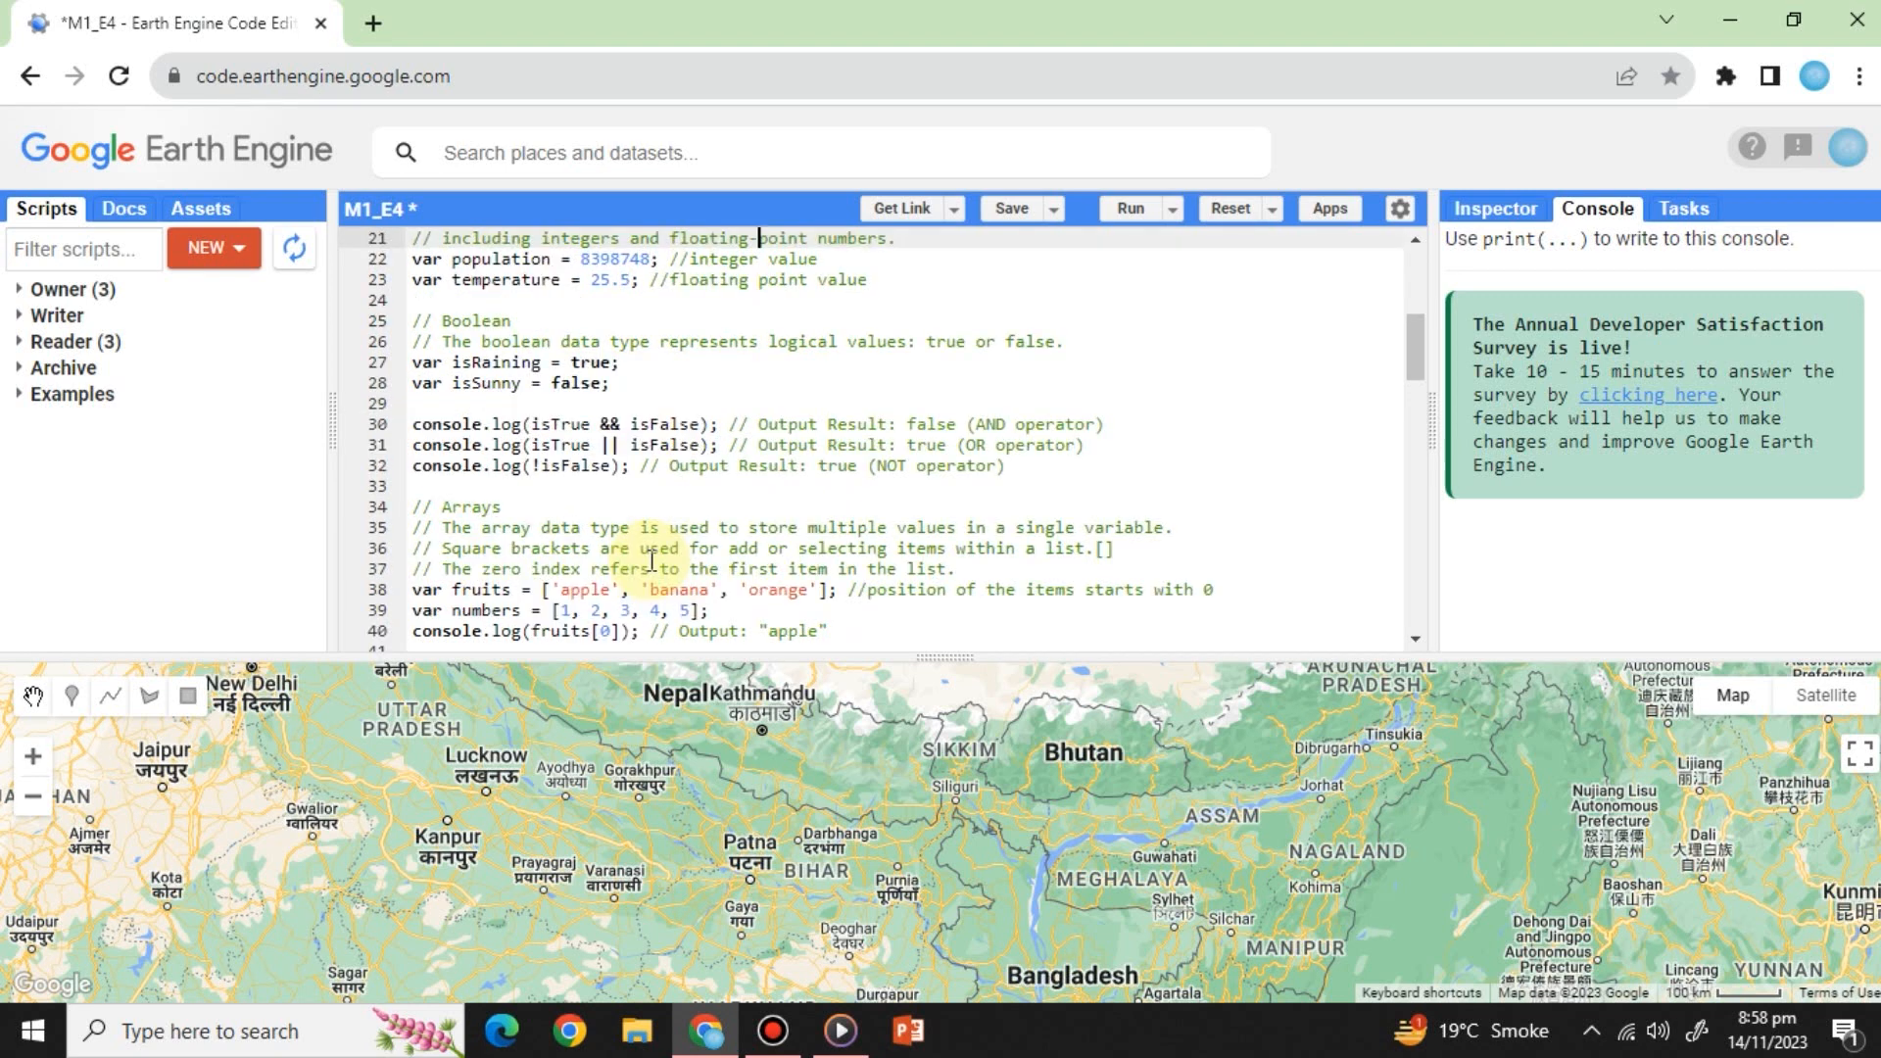
{"action": "double_click", "coordinate": [471, 506]}
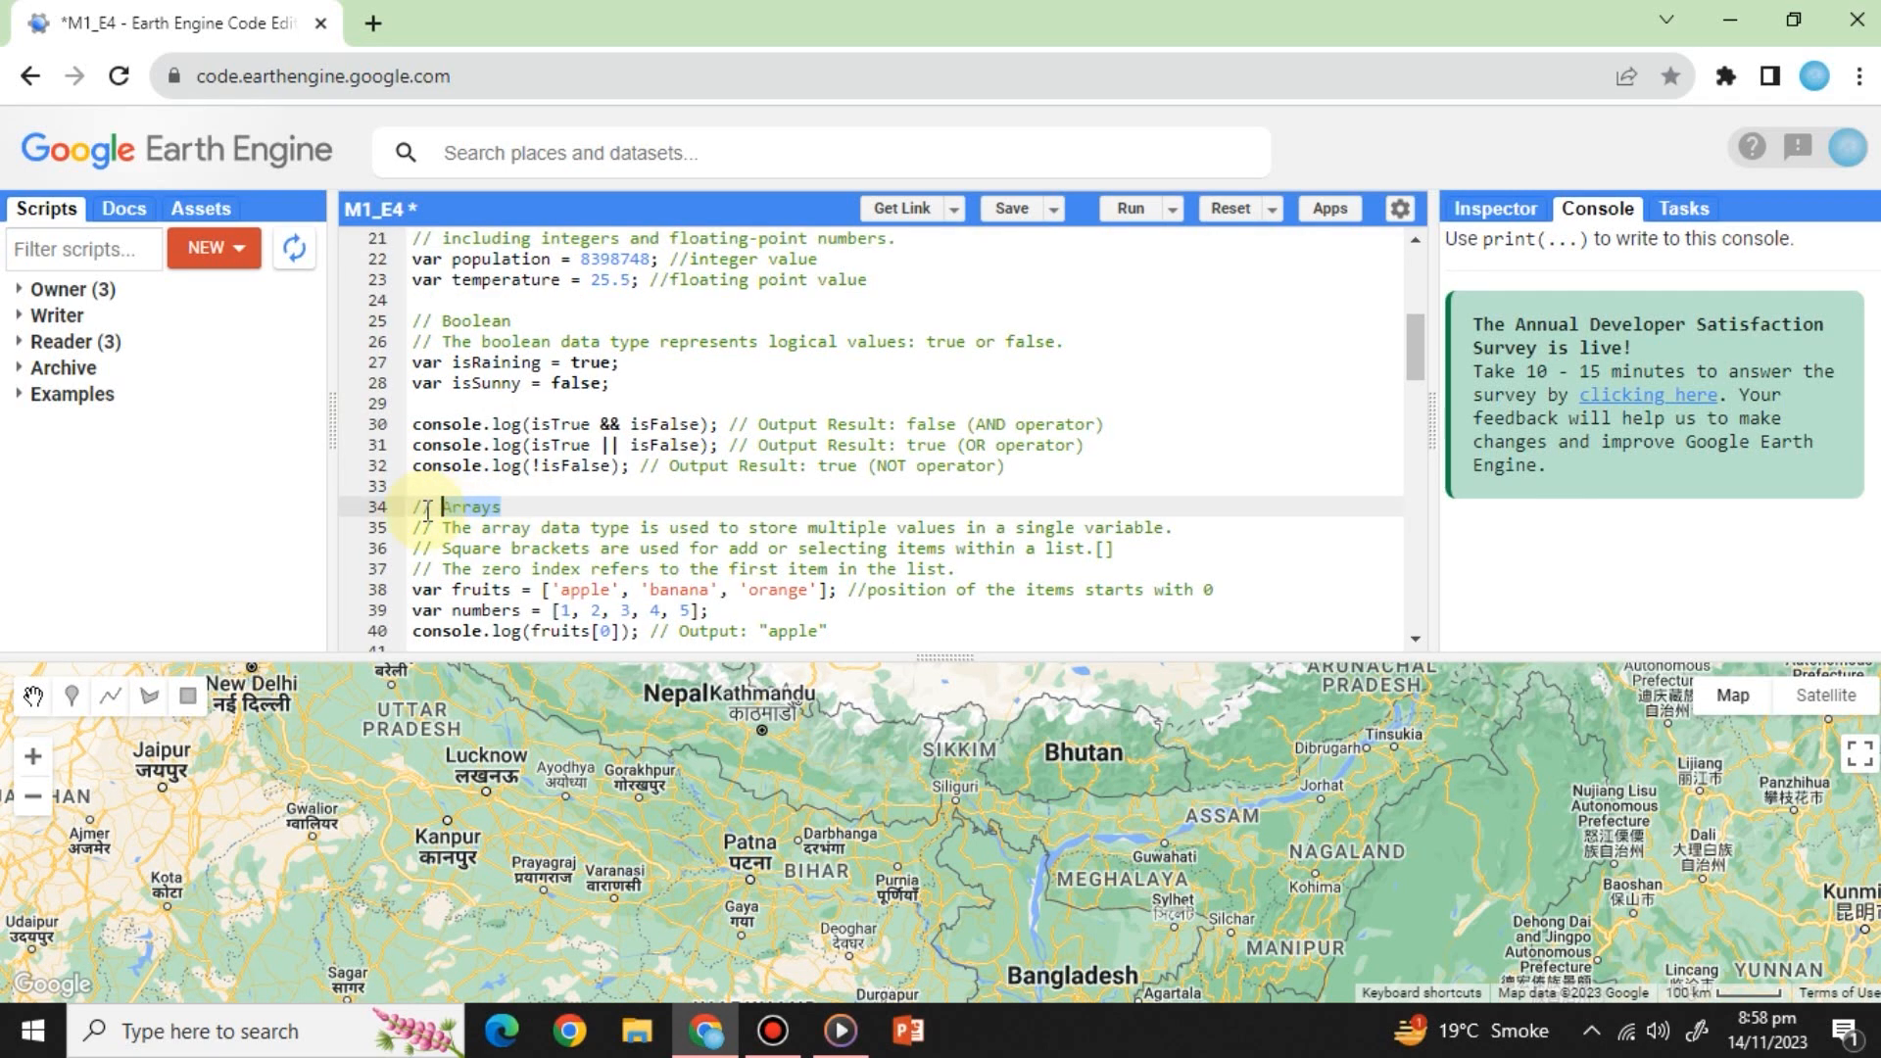
{"action": "left_click_drag", "start_coordinate": [428, 507], "coordinate": [1115, 549]}
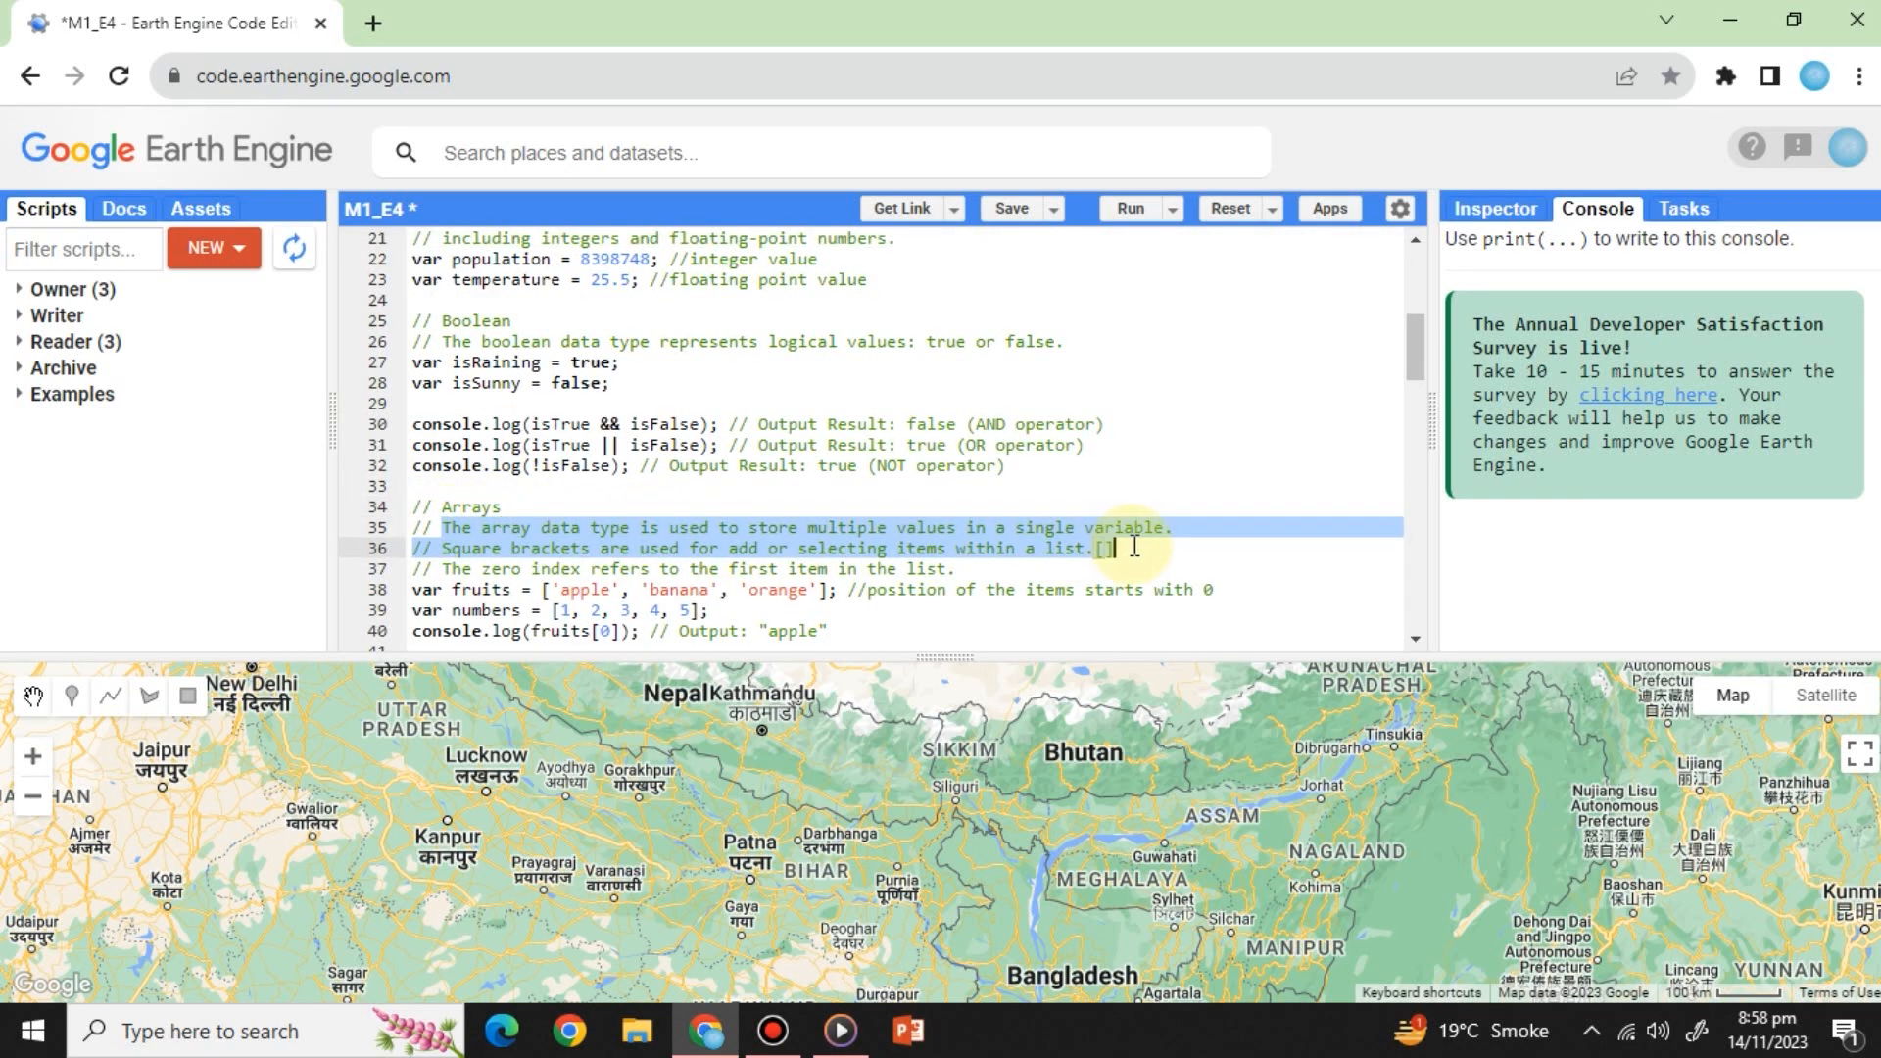
{"action": "mouse_move", "coordinate": [905, 528]}
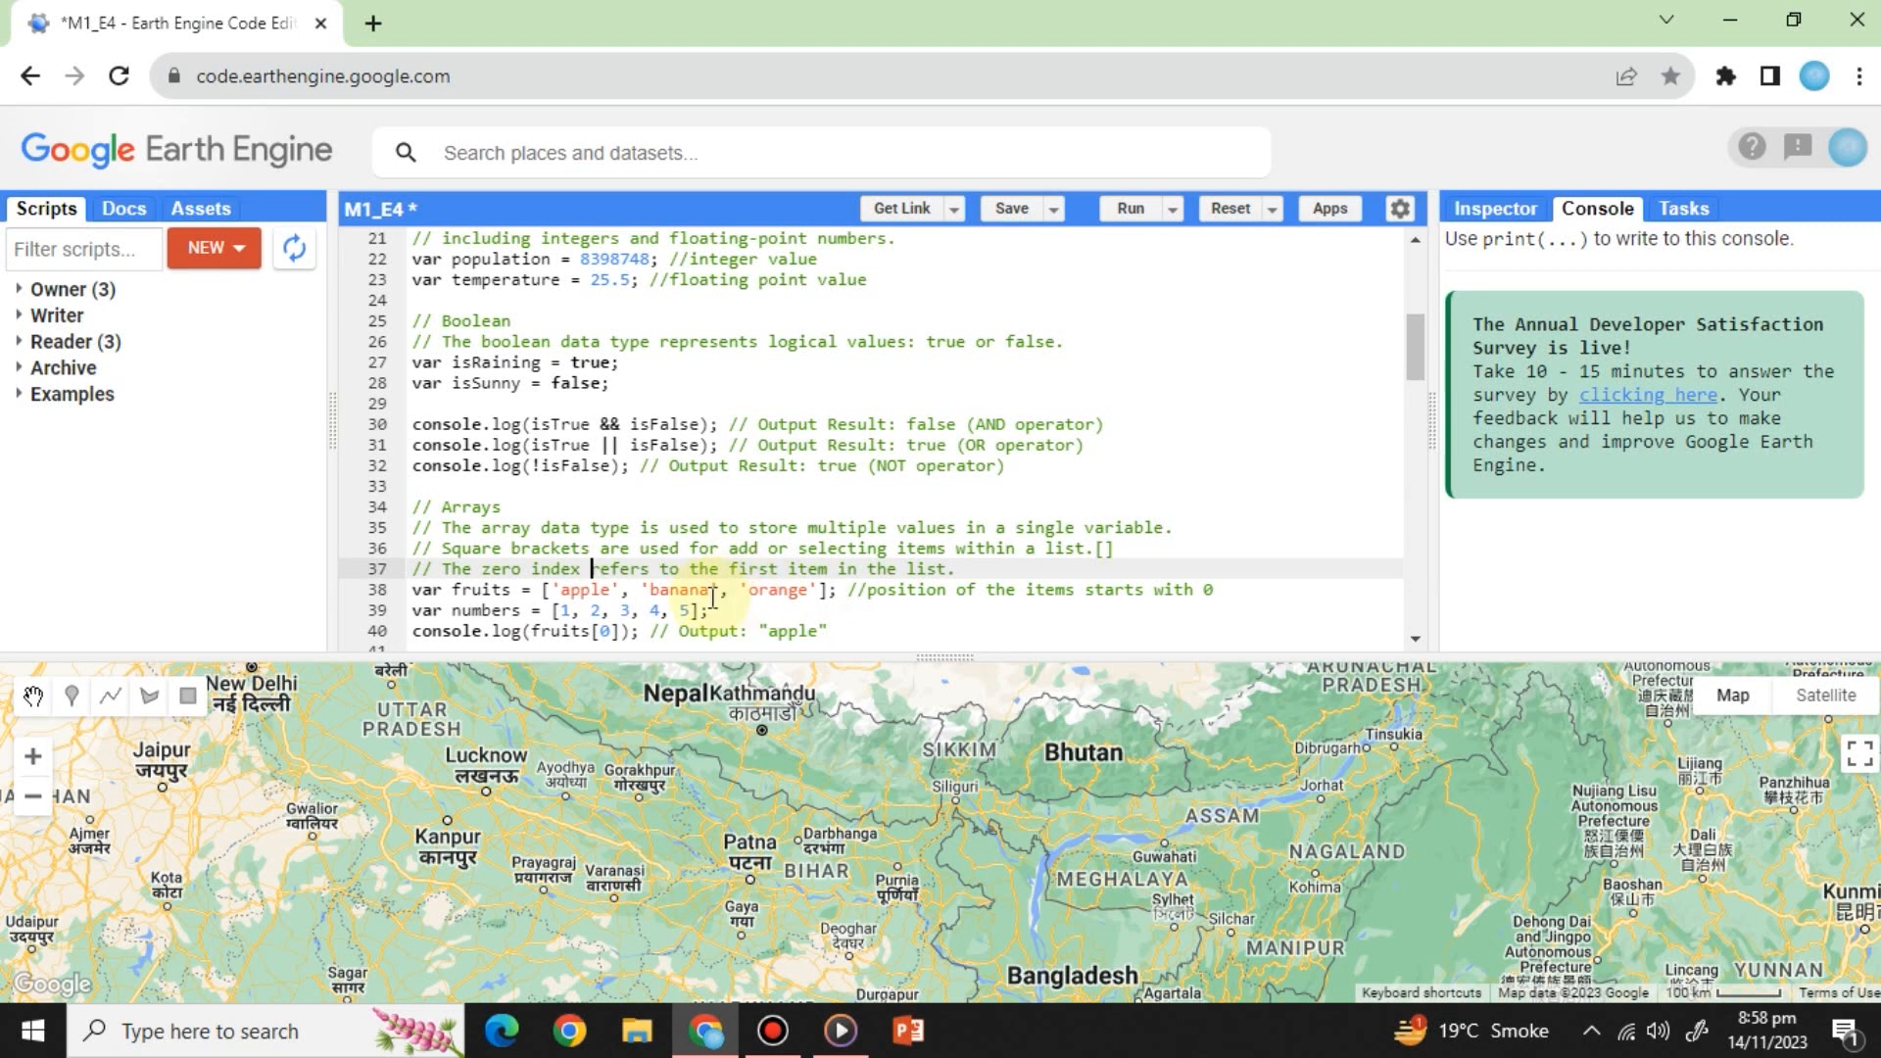
{"action": "mouse_move", "coordinate": [834, 593]}
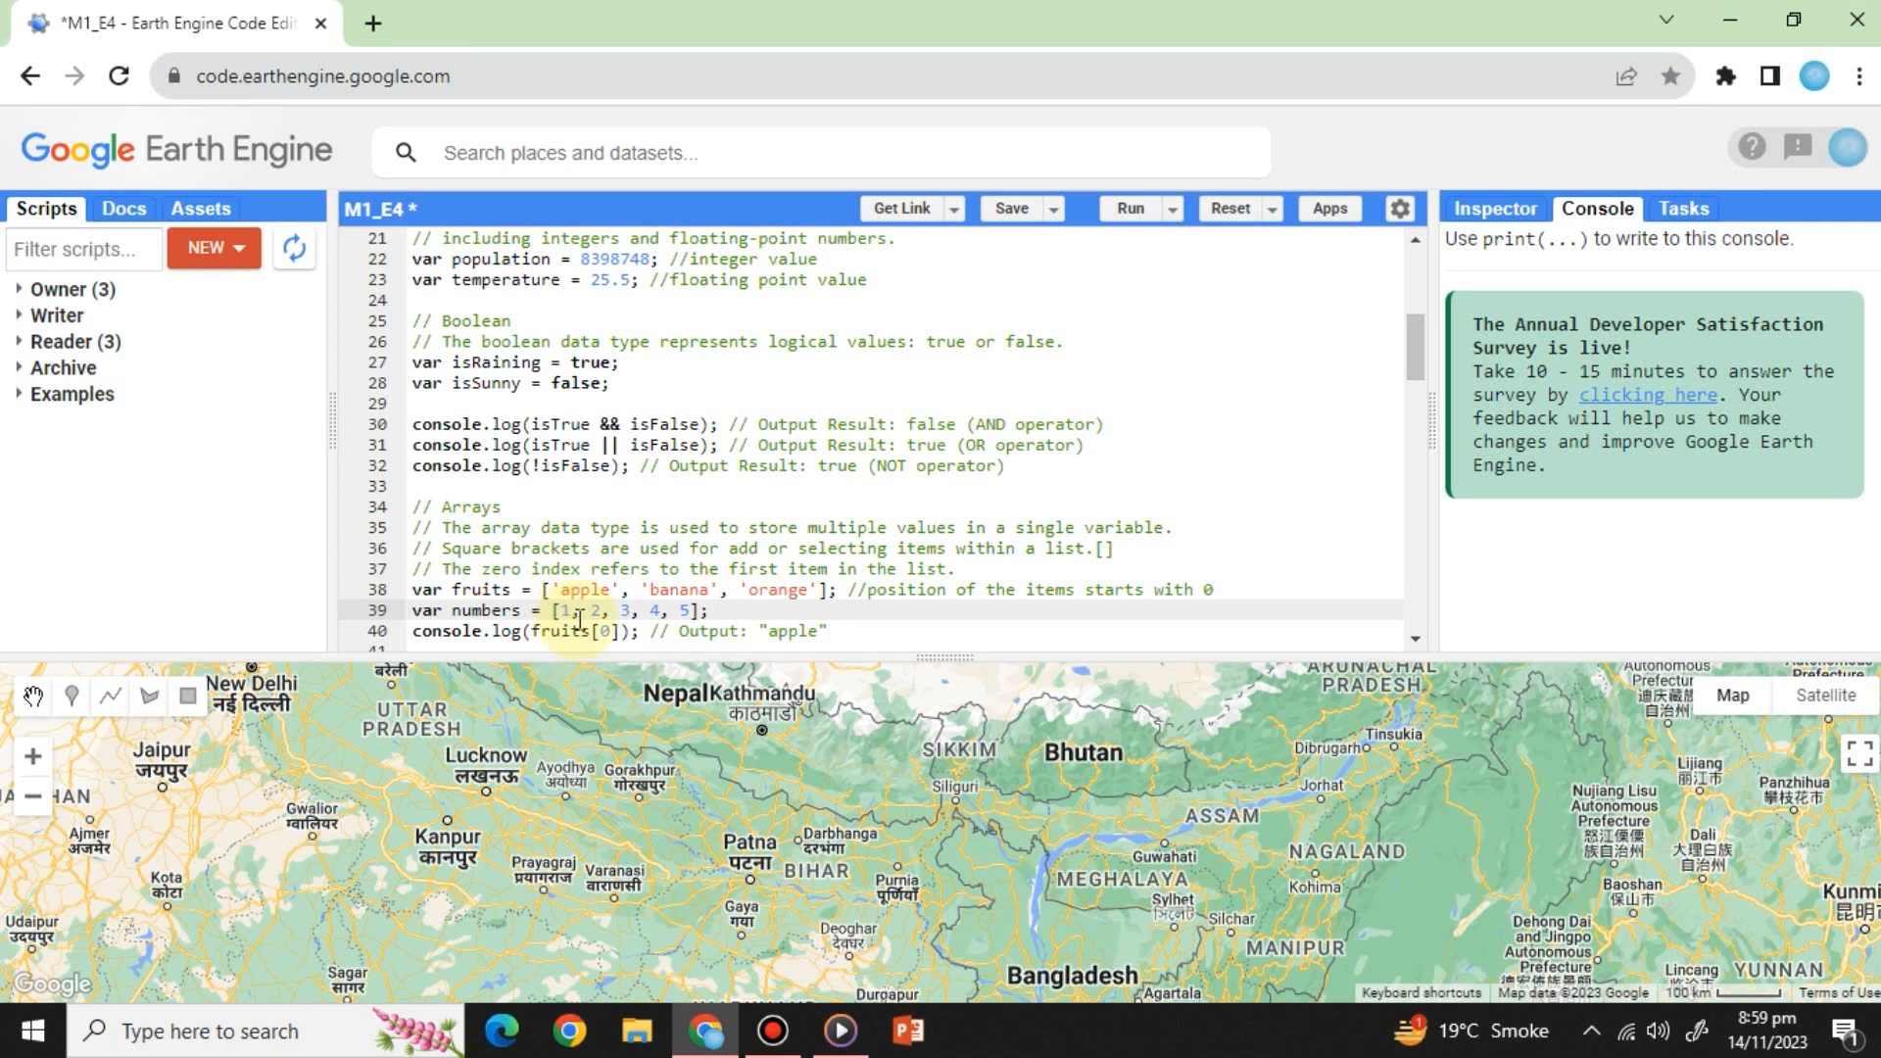
{"action": "scroll", "scroll_direction": "down", "scroll_amount": 3}
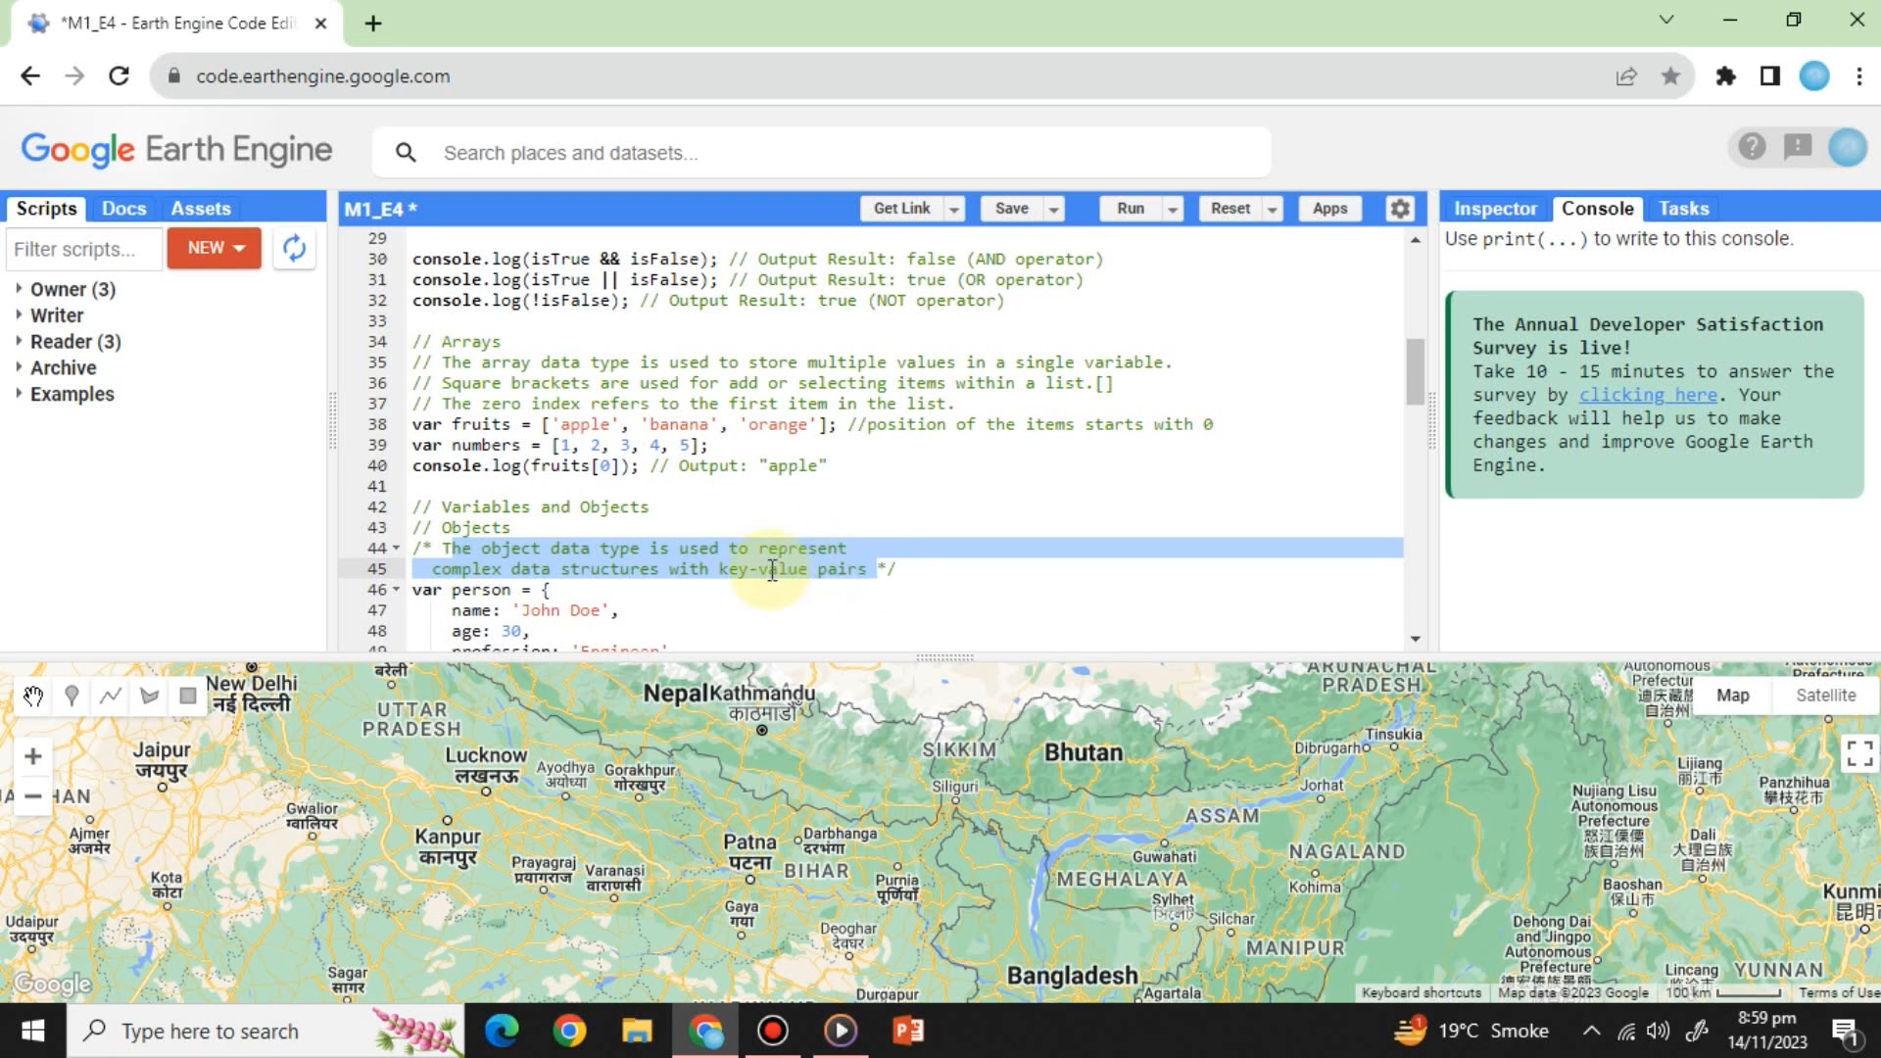
{"action": "scroll", "scroll_direction": "down", "scroll_amount": 3}
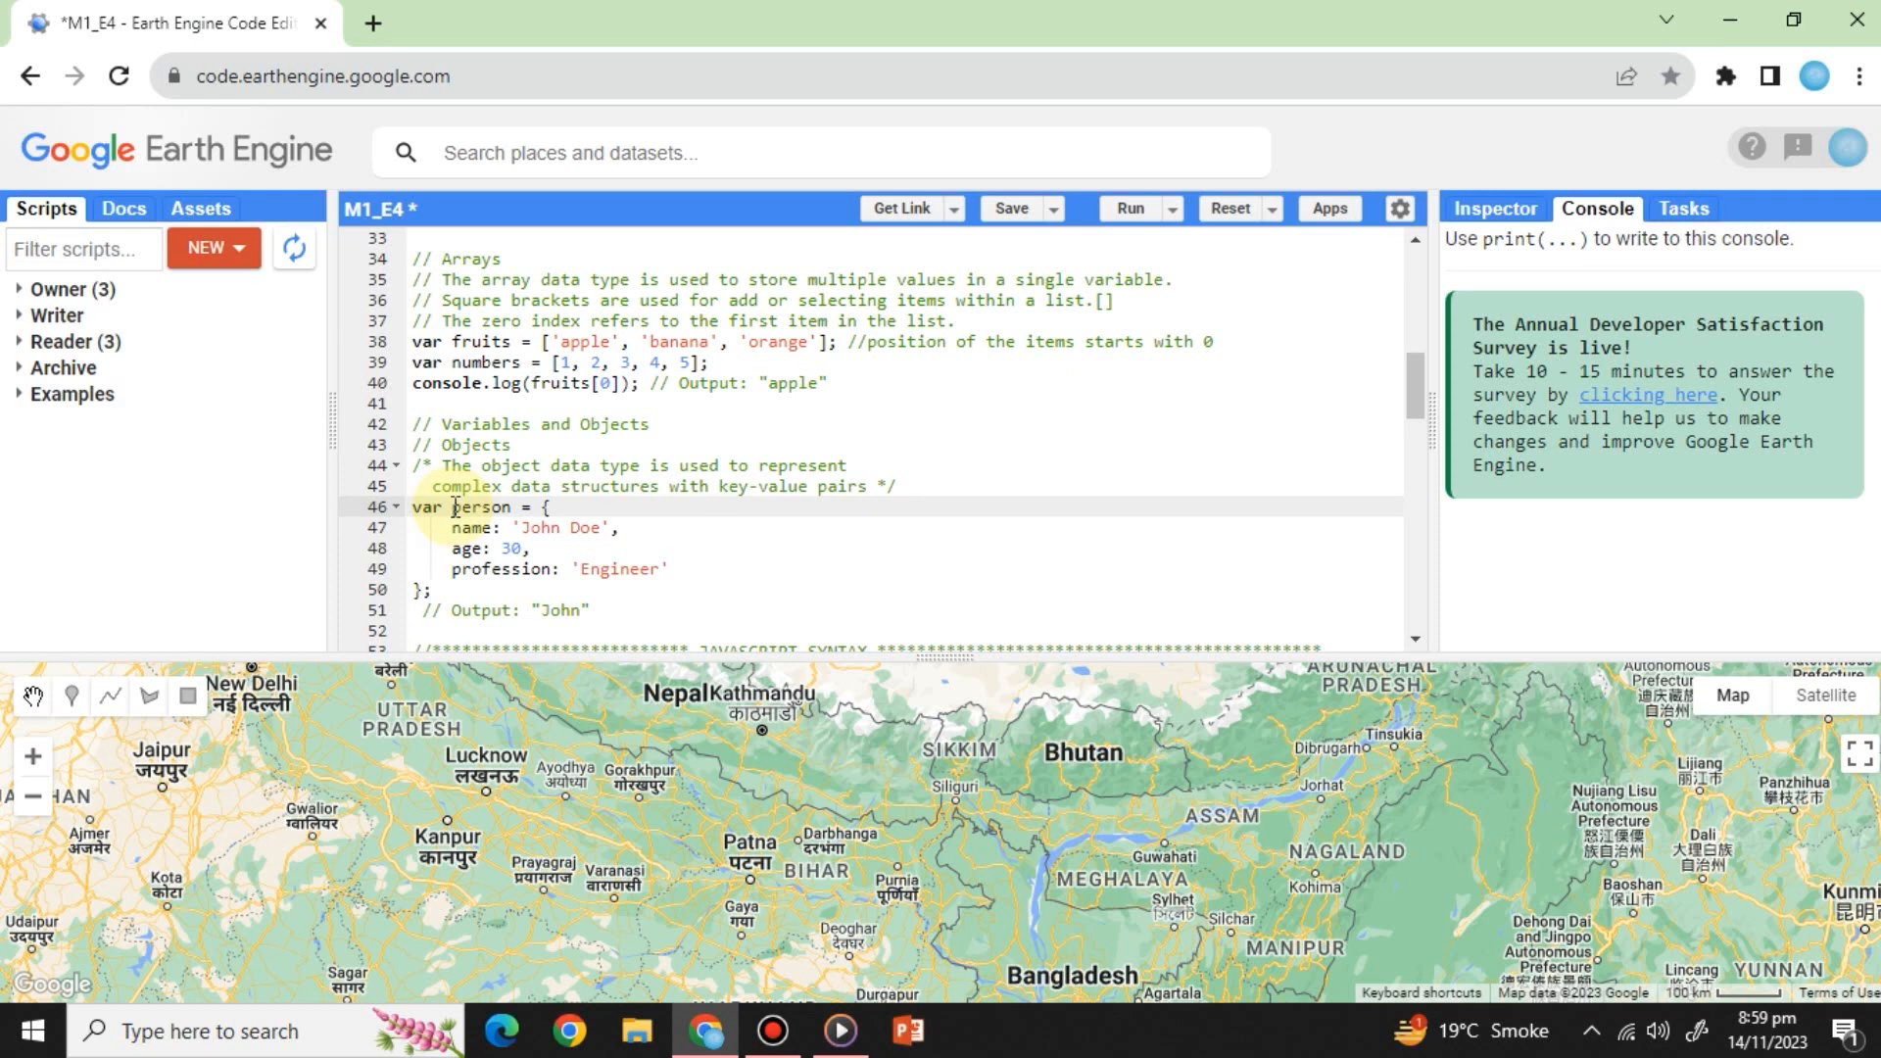
{"action": "double_click", "coordinate": [479, 507]}
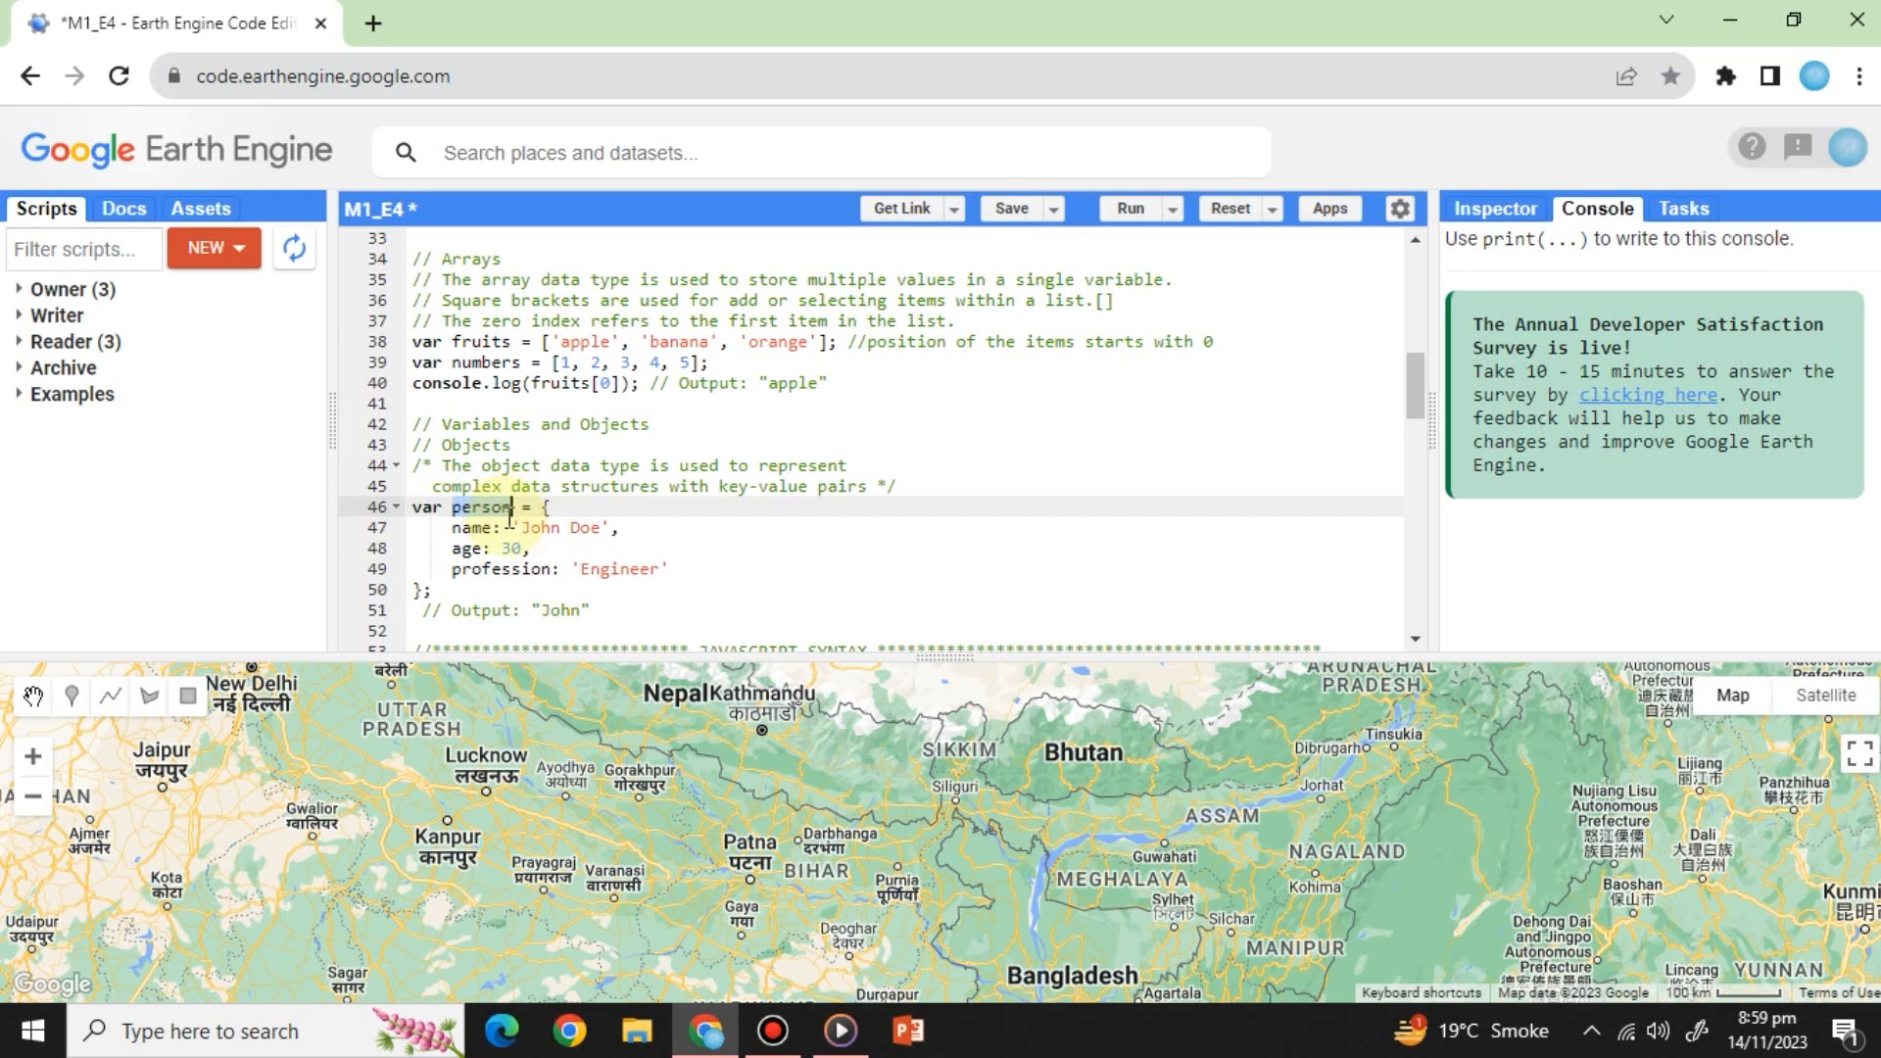
{"action": "left_click_drag", "start_coordinate": [503, 507], "coordinate": [642, 570]}
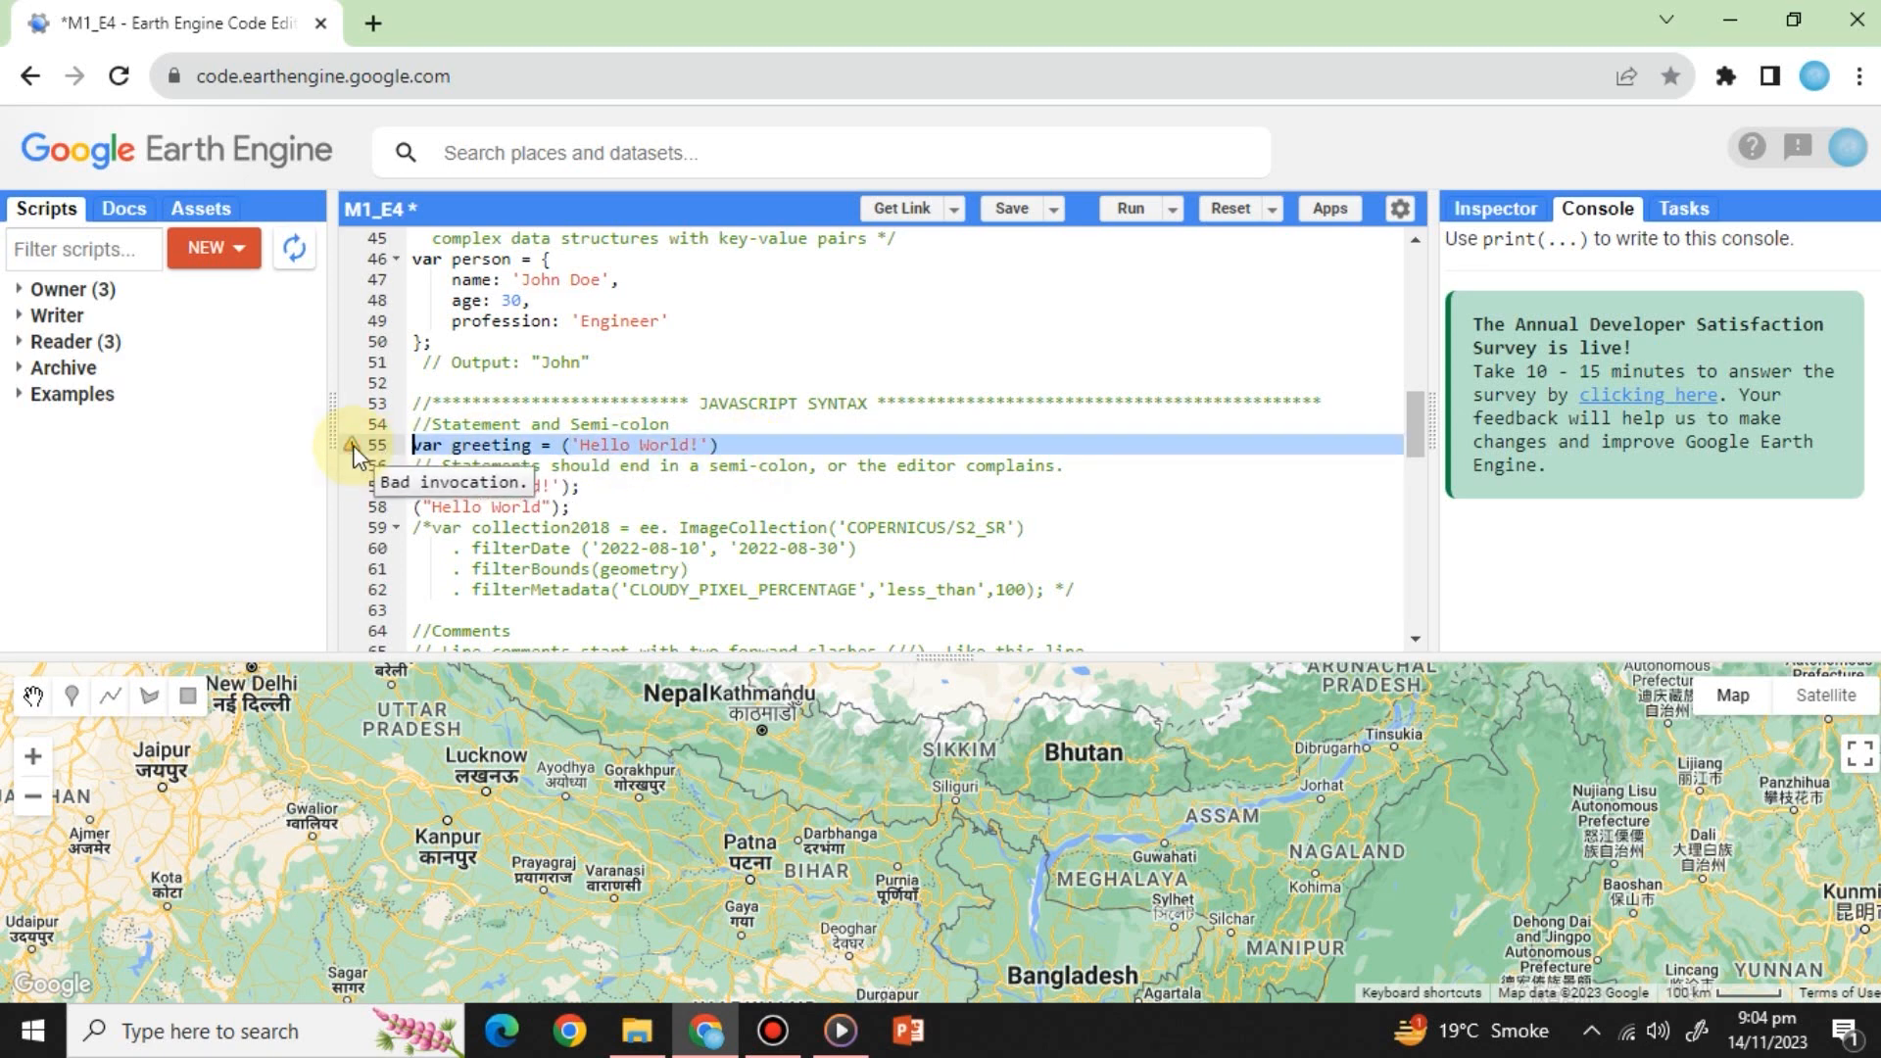
{"action": "scroll", "scroll_direction": "down", "scroll_amount": 3}
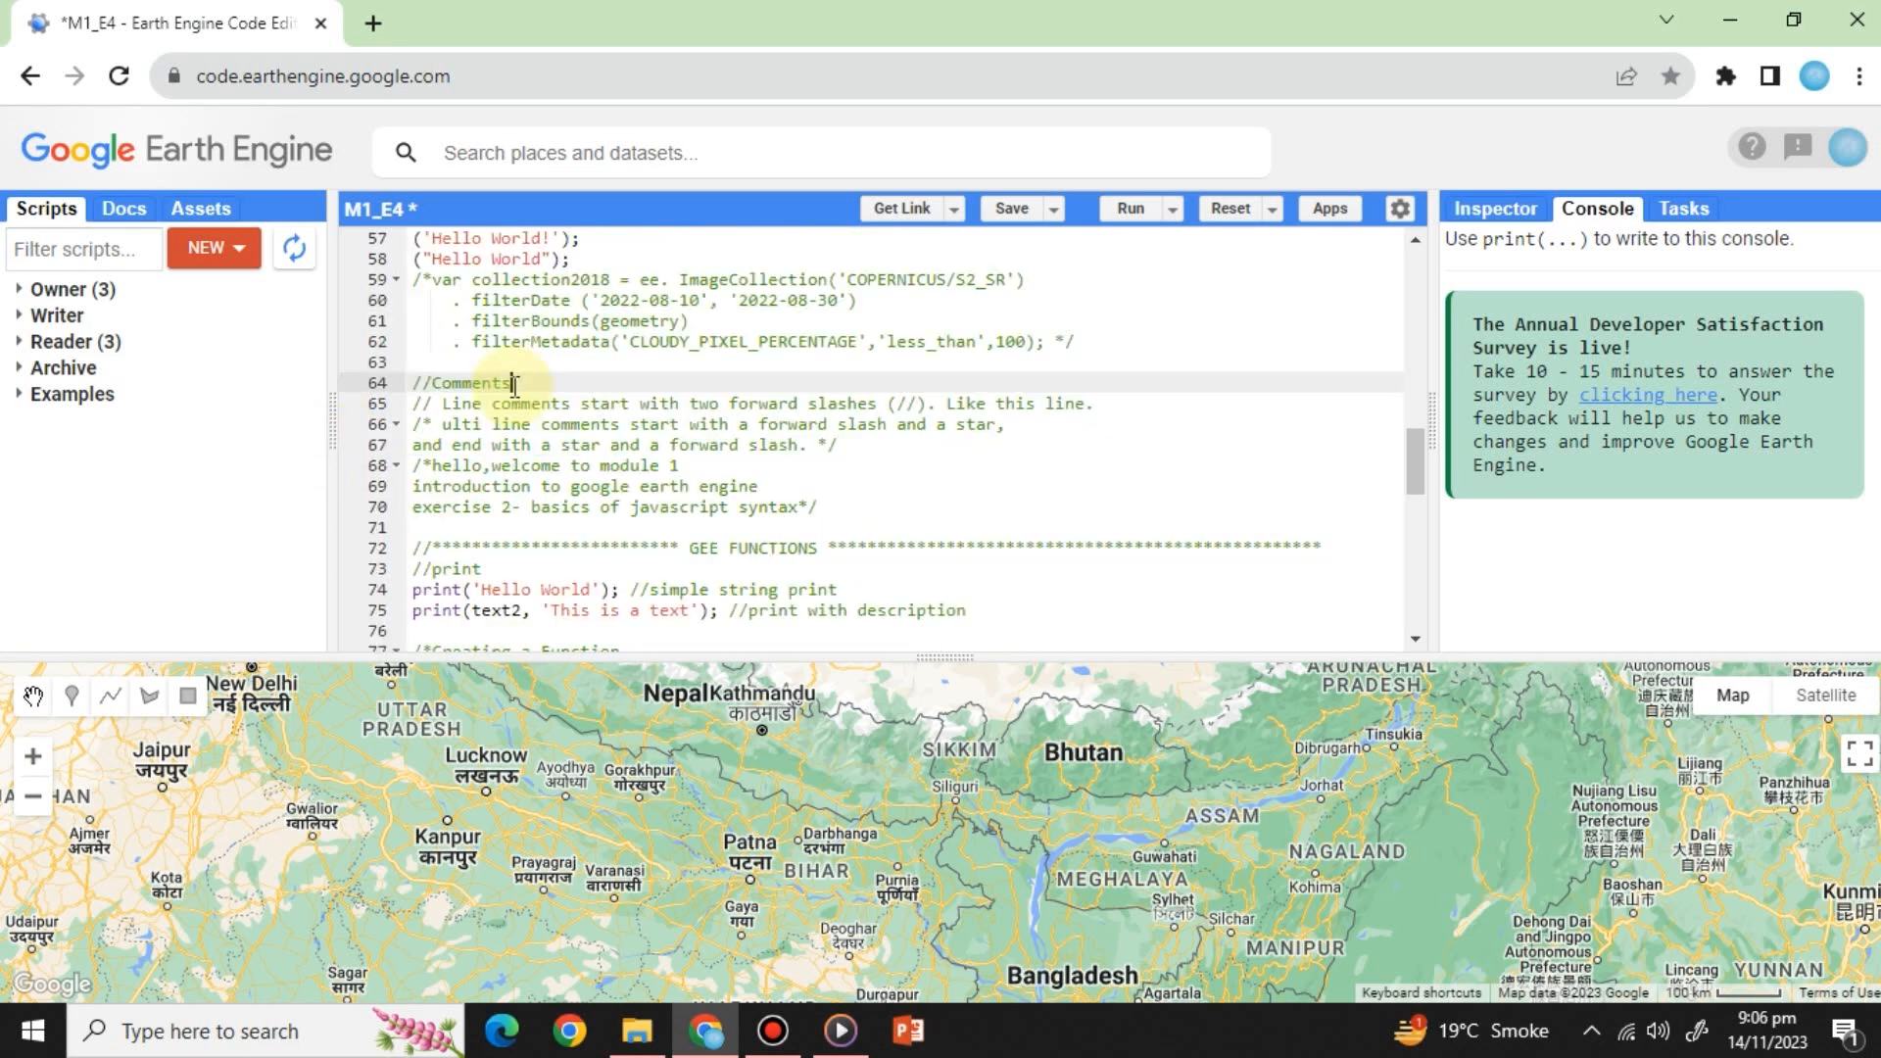
{"action": "double_click", "coordinate": [461, 383]}
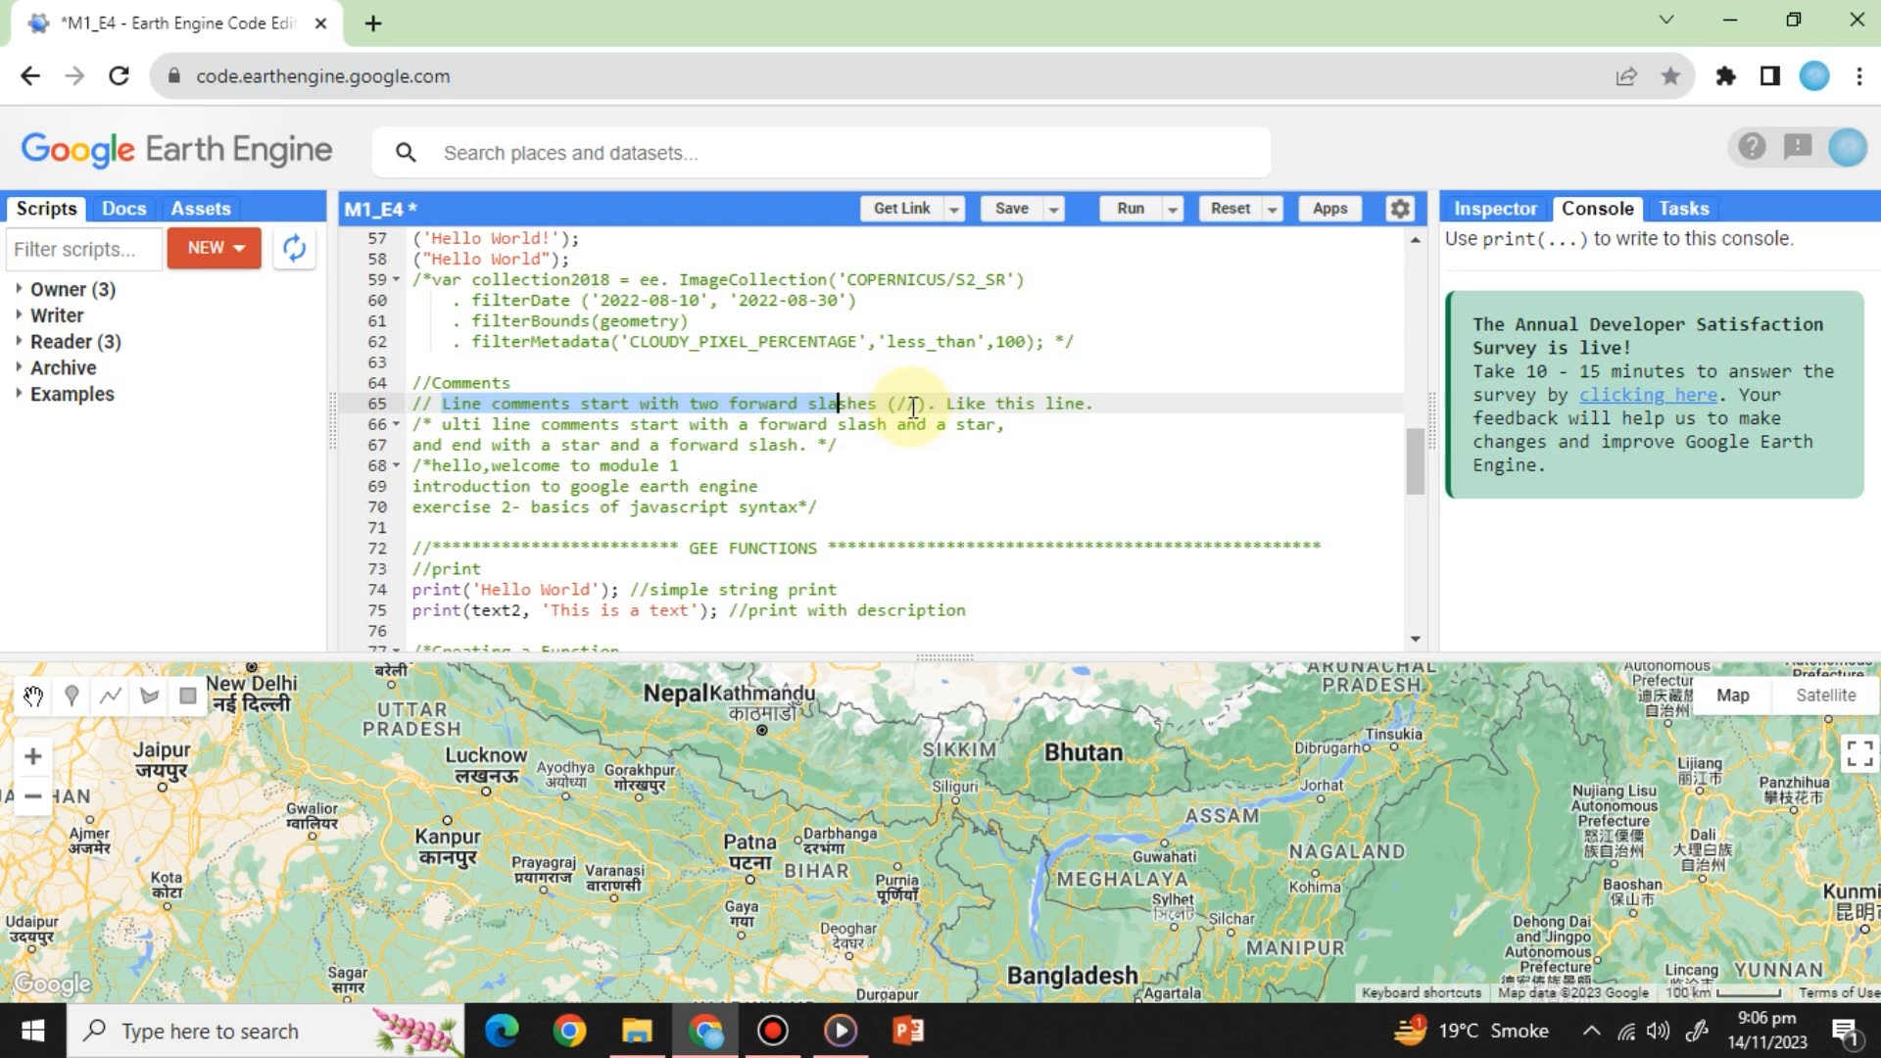
{"action": "double_click", "coordinate": [843, 402]}
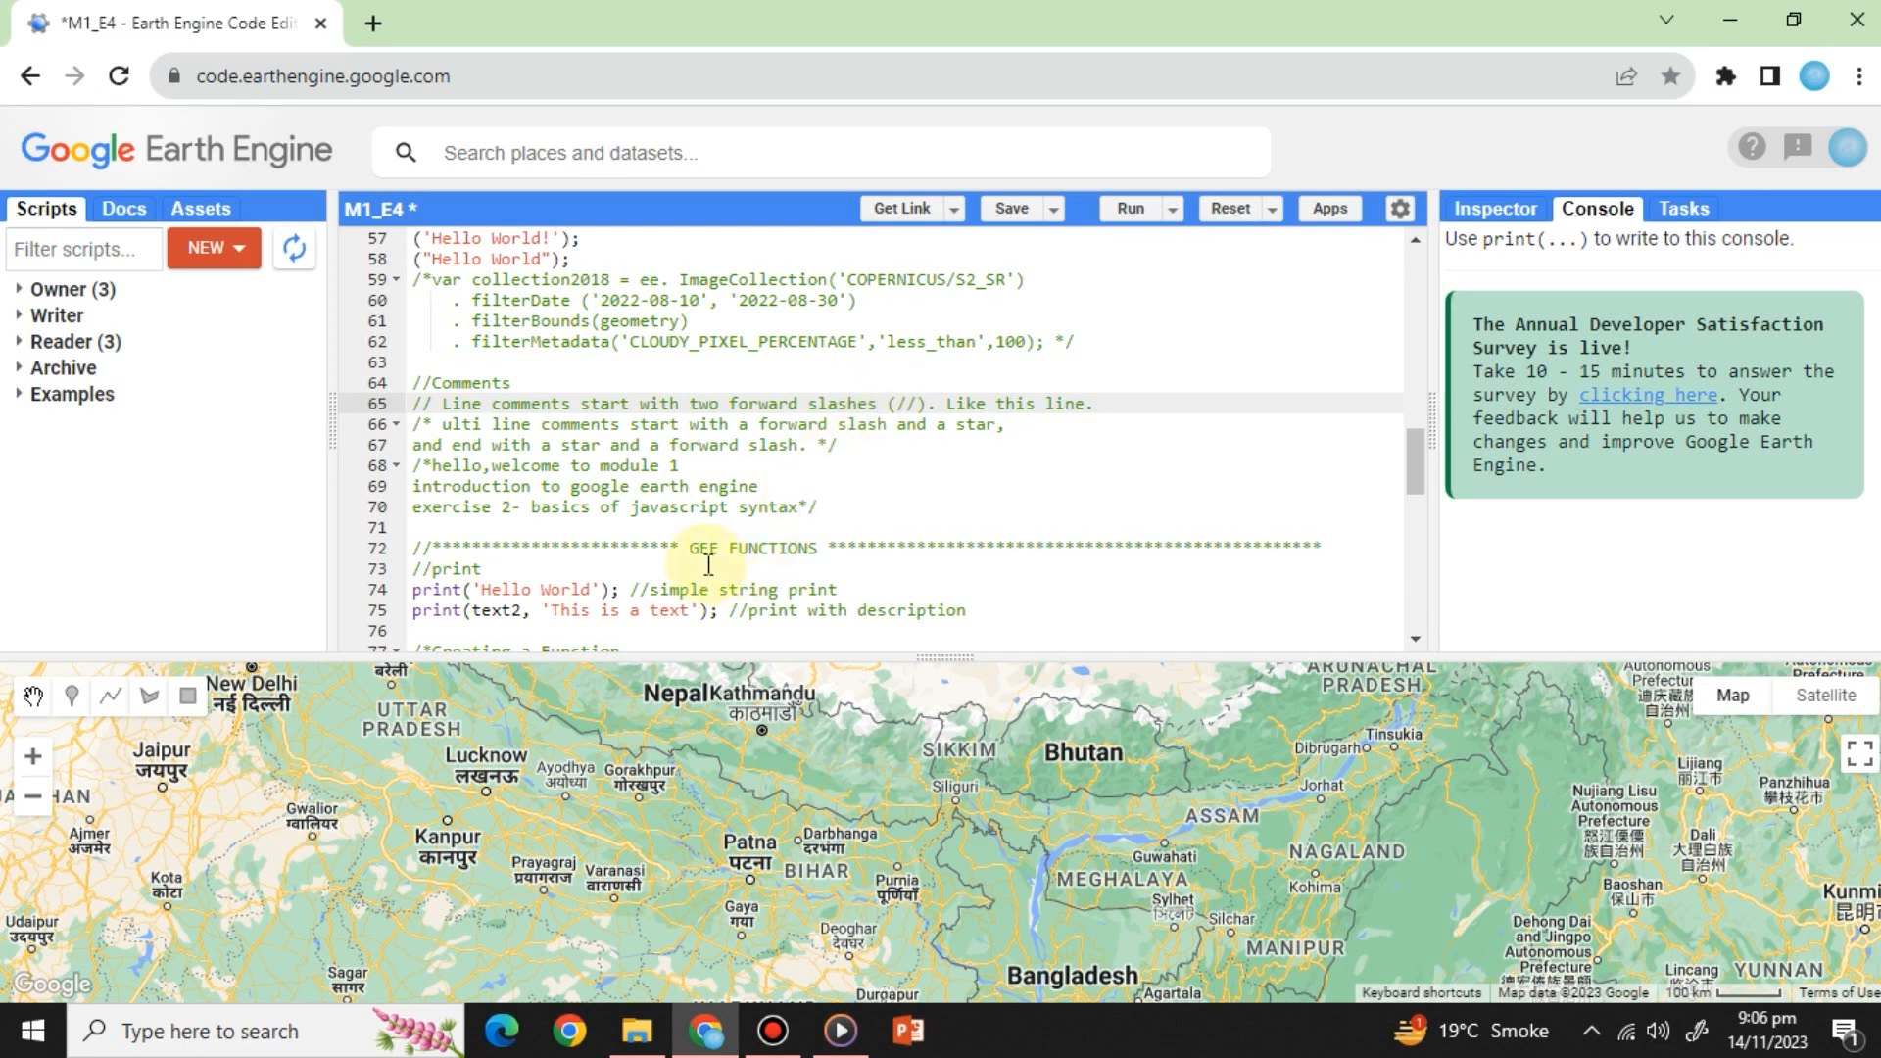
{"action": "mouse_move", "coordinate": [401, 586]}
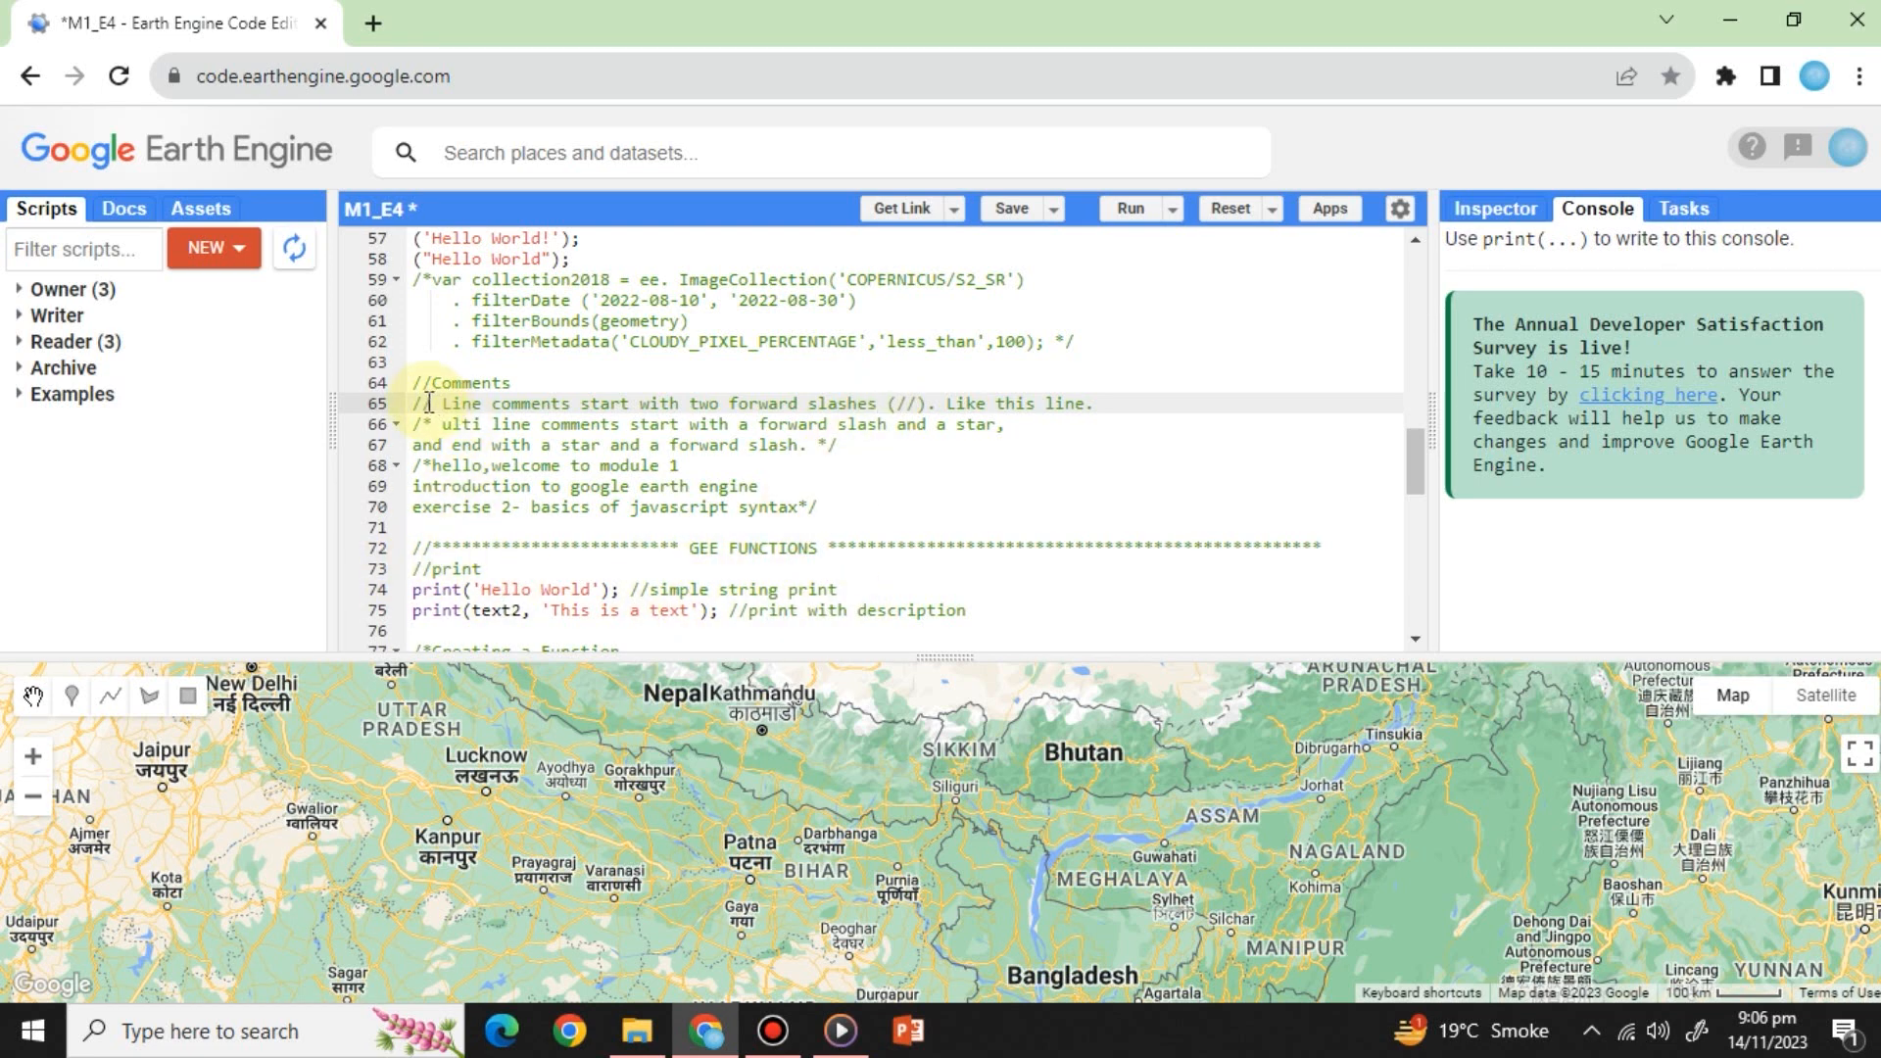
{"action": "left_click_drag", "start_coordinate": [413, 403], "coordinate": [816, 507]}
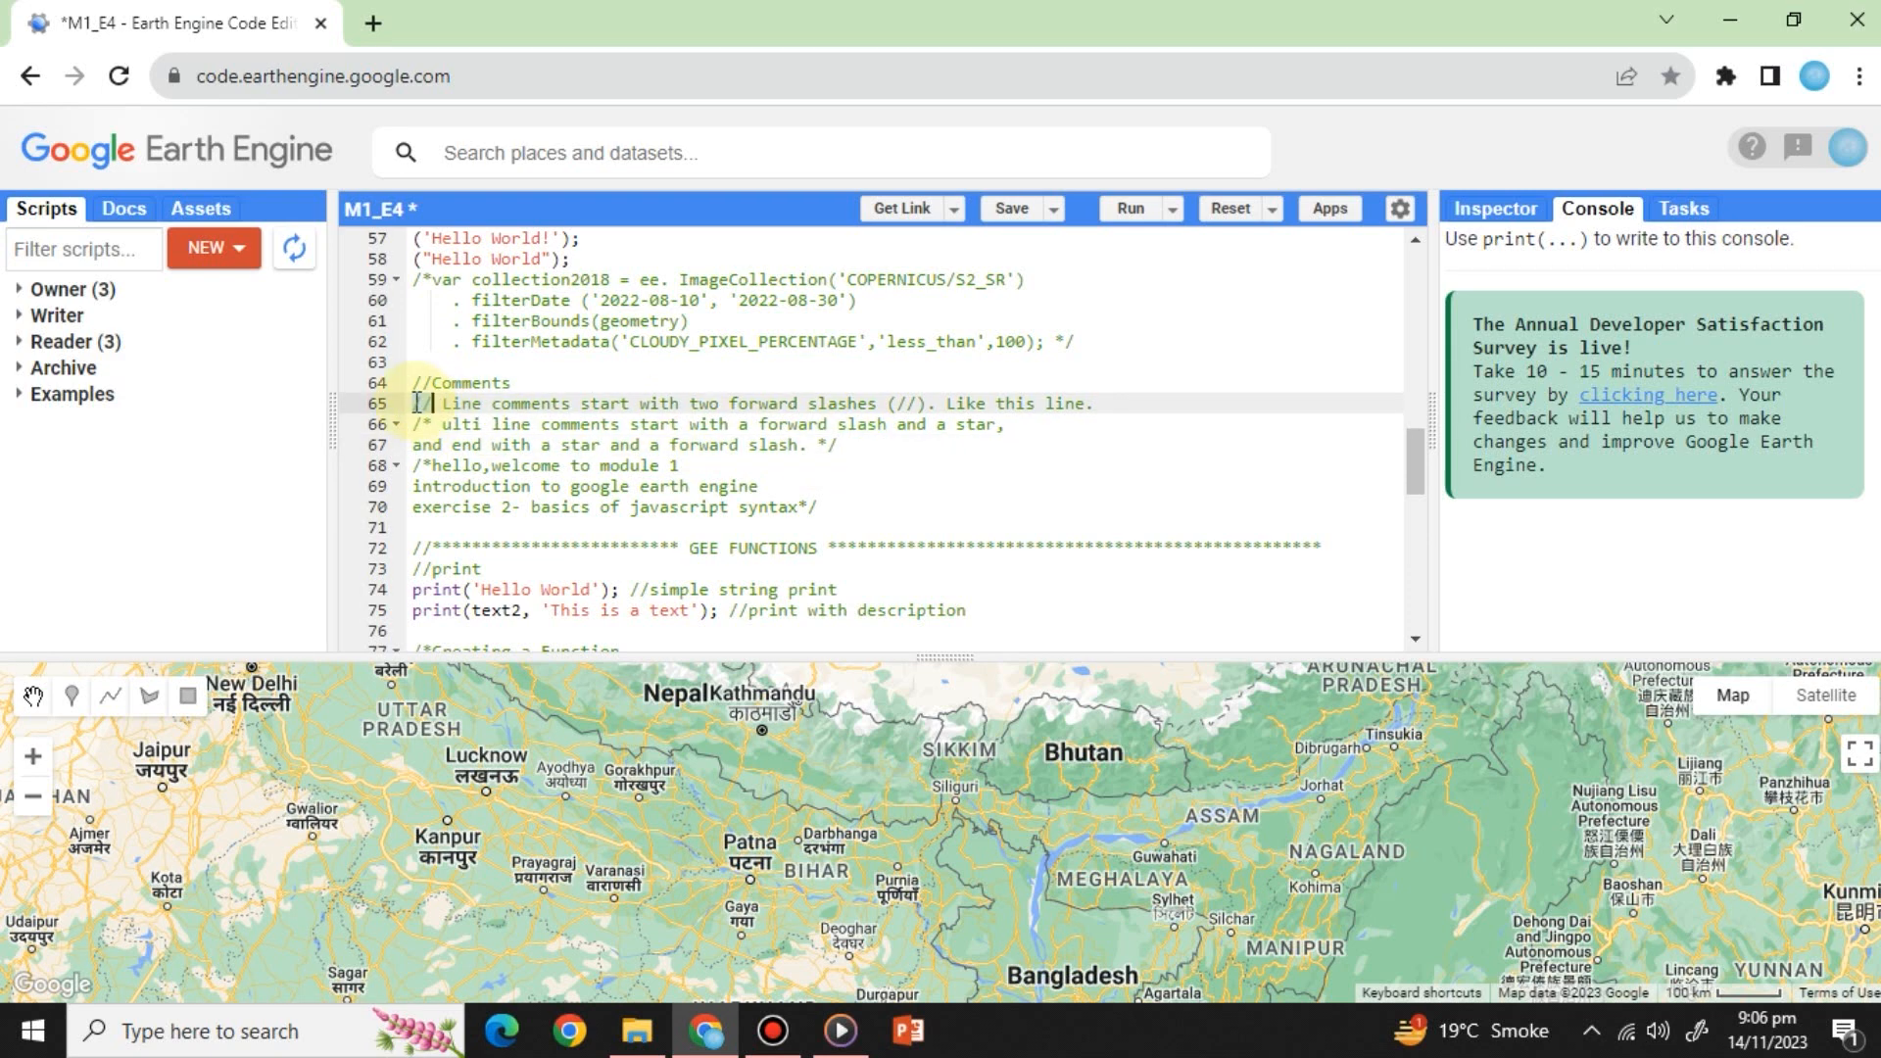
{"action": "left_click_drag", "start_coordinate": [417, 402], "coordinate": [947, 403]}
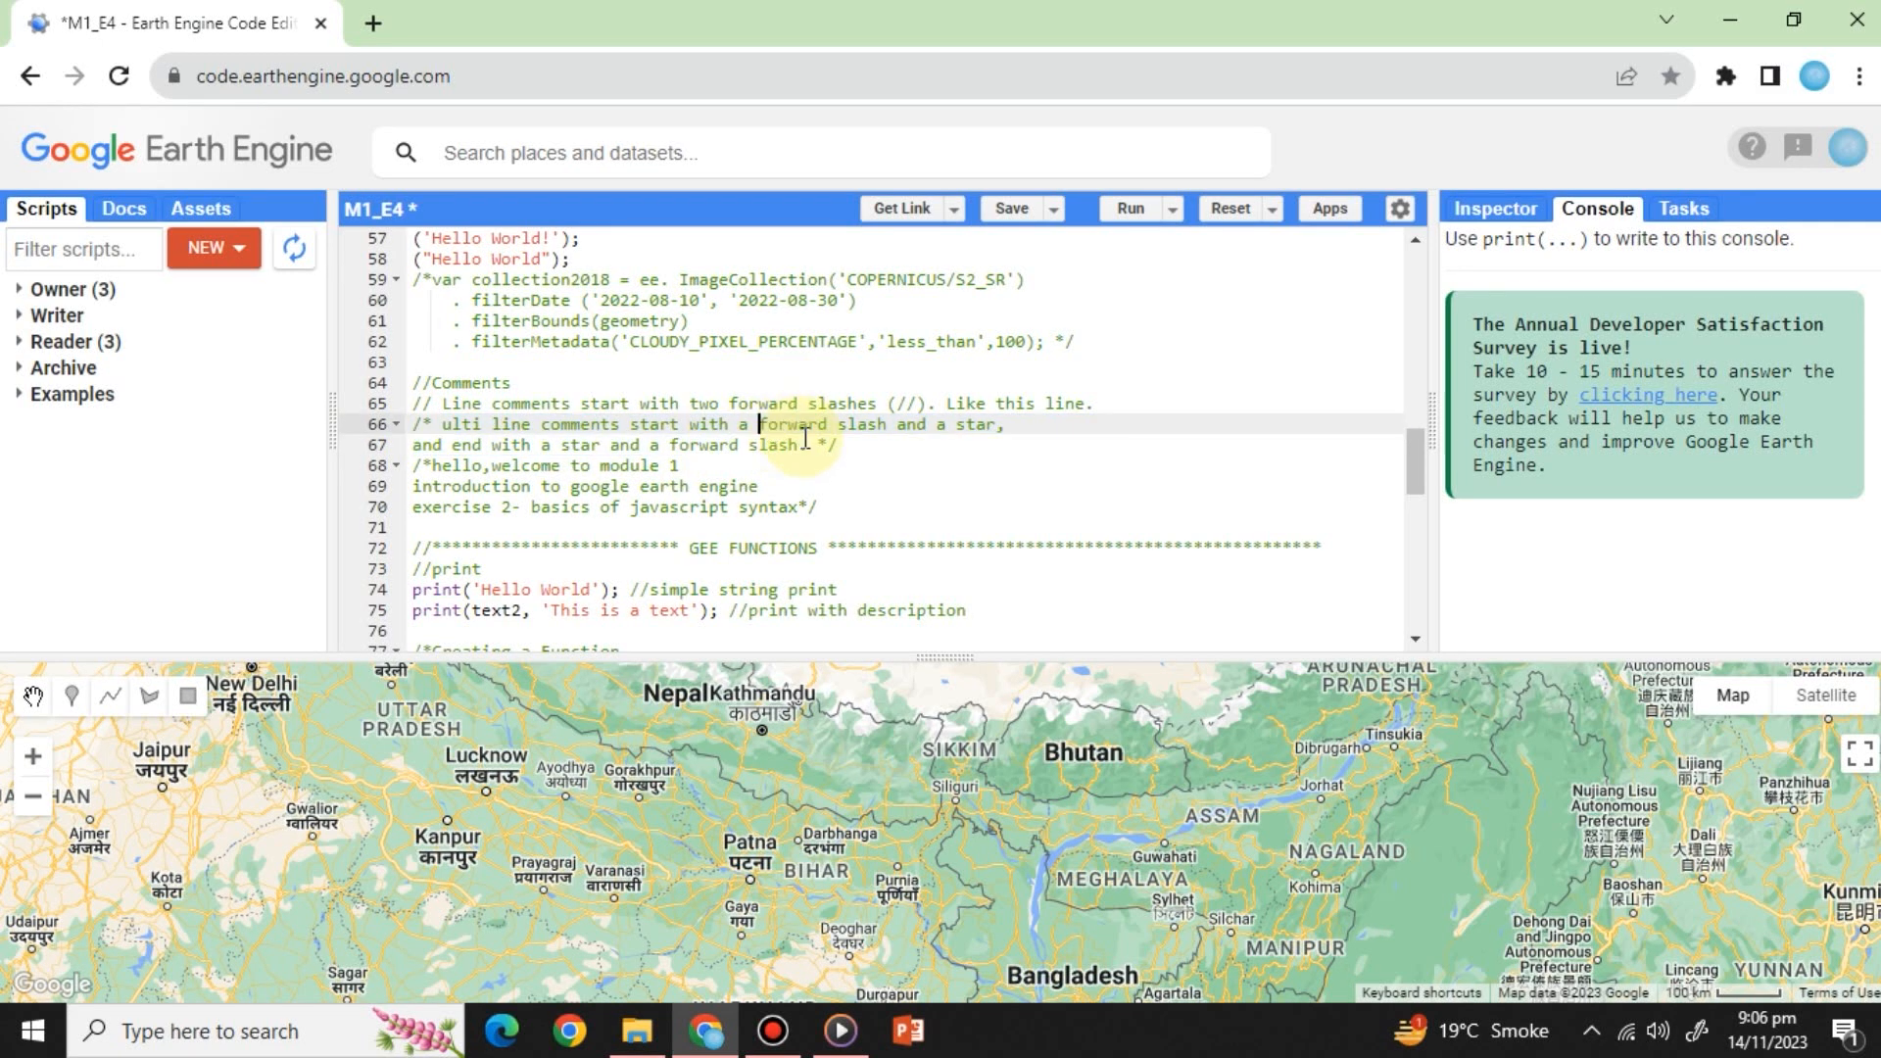
{"action": "left_click_drag", "start_coordinate": [758, 423], "coordinate": [792, 445]}
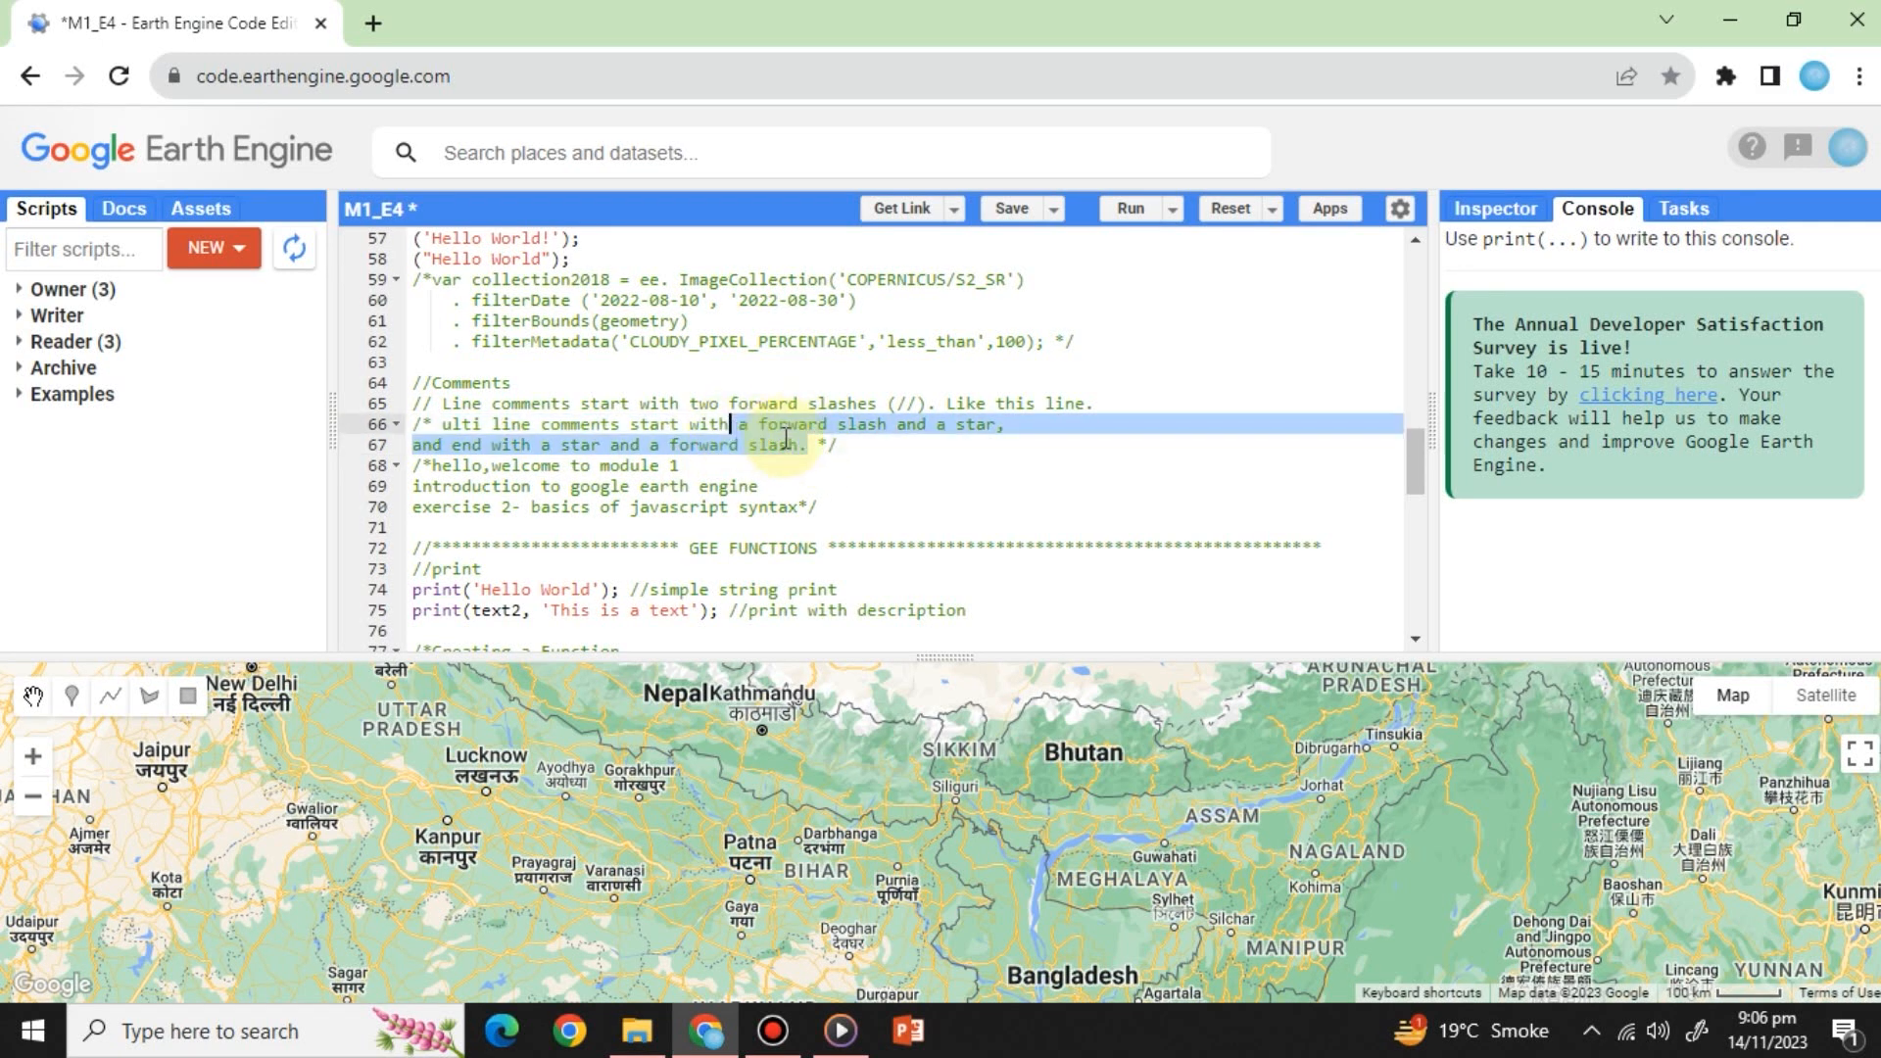
{"action": "left_click", "coordinate": [1127, 207]}
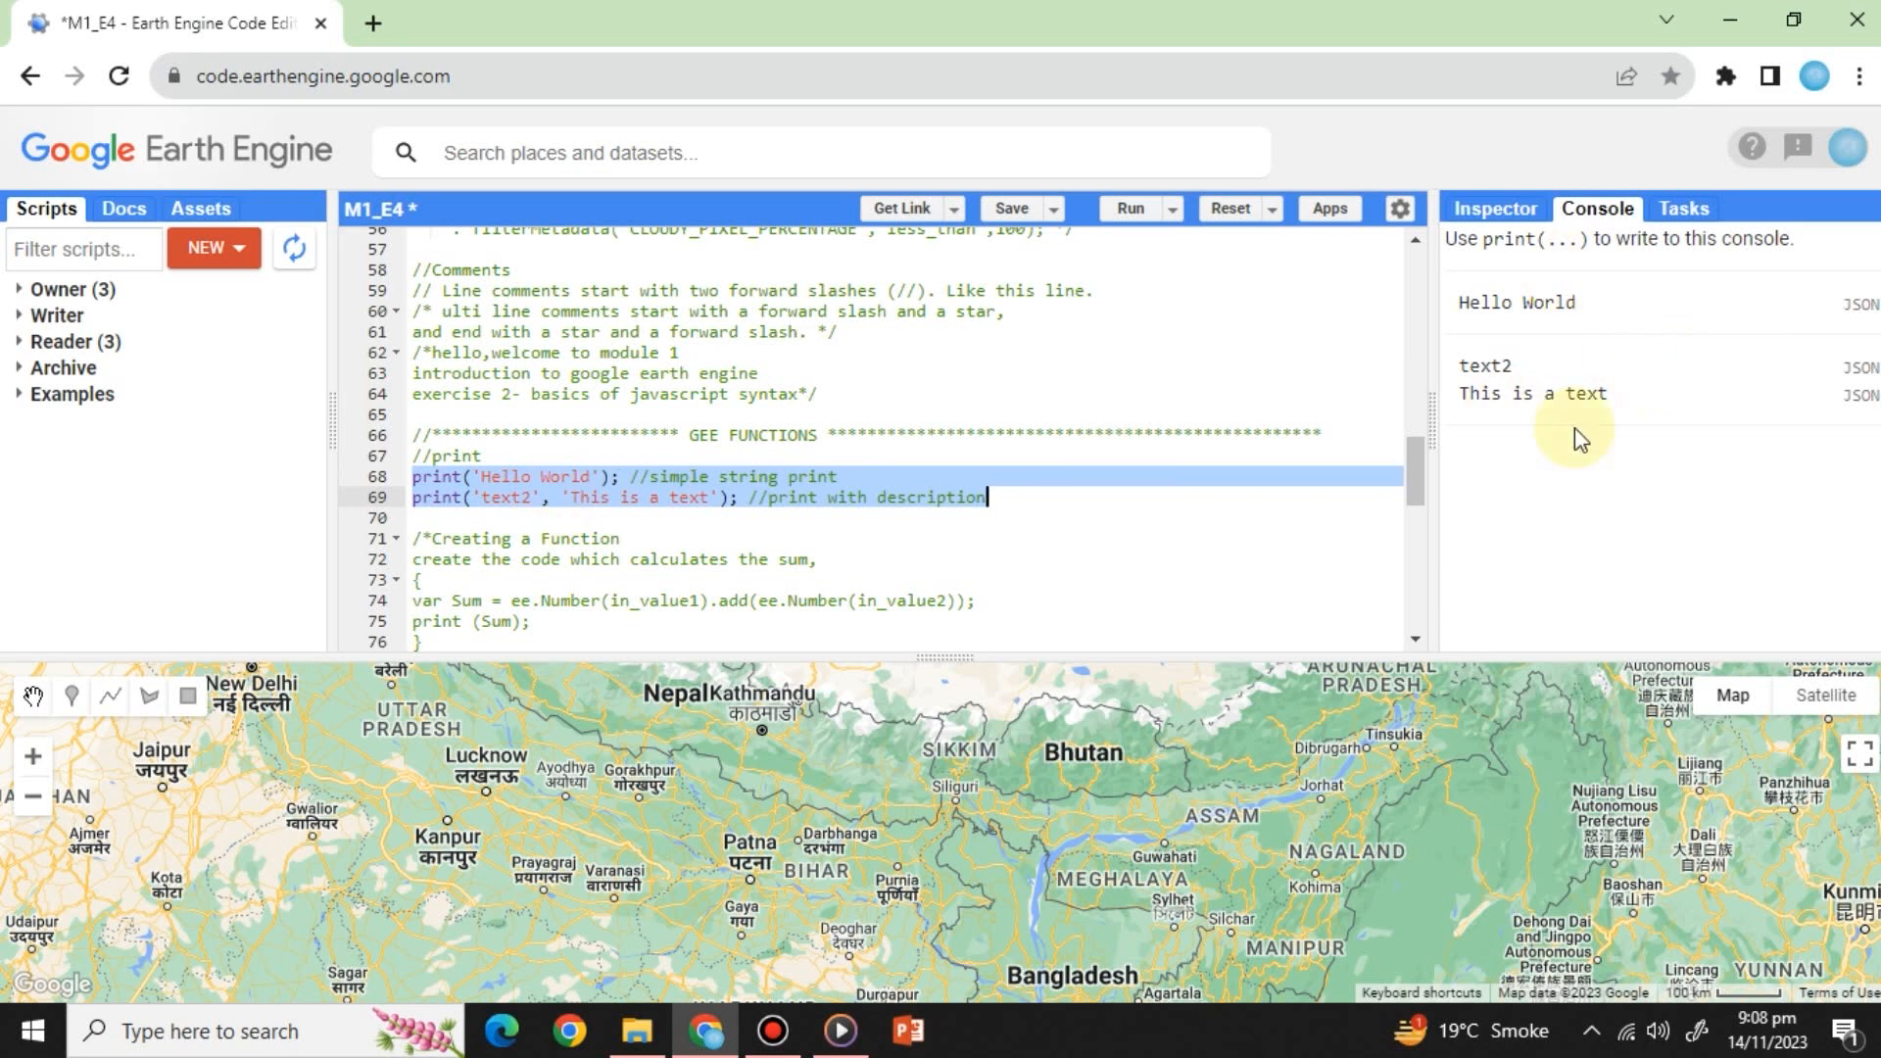
Deselect the print statements and highlight 'Hello' in the Console output
{"action": "left_click", "coordinate": [531, 497]}
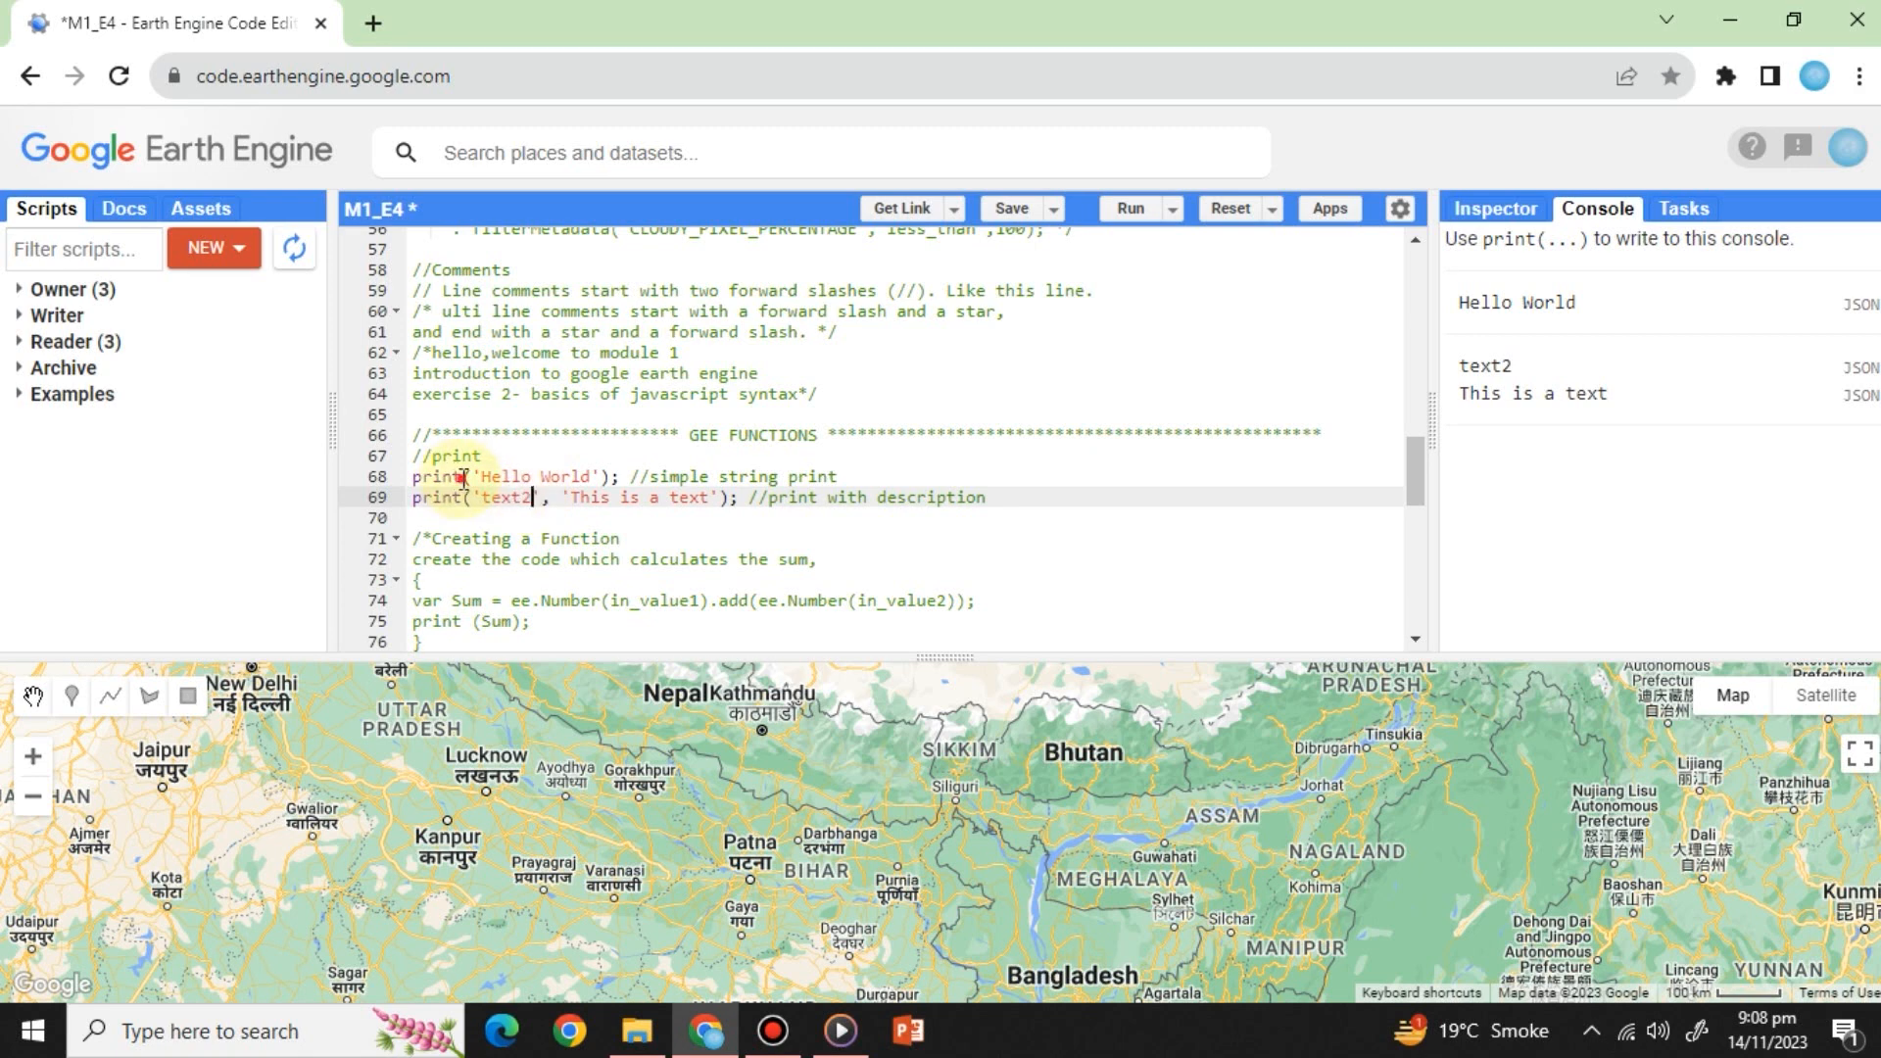
{"action": "left_click", "coordinate": [485, 476]}
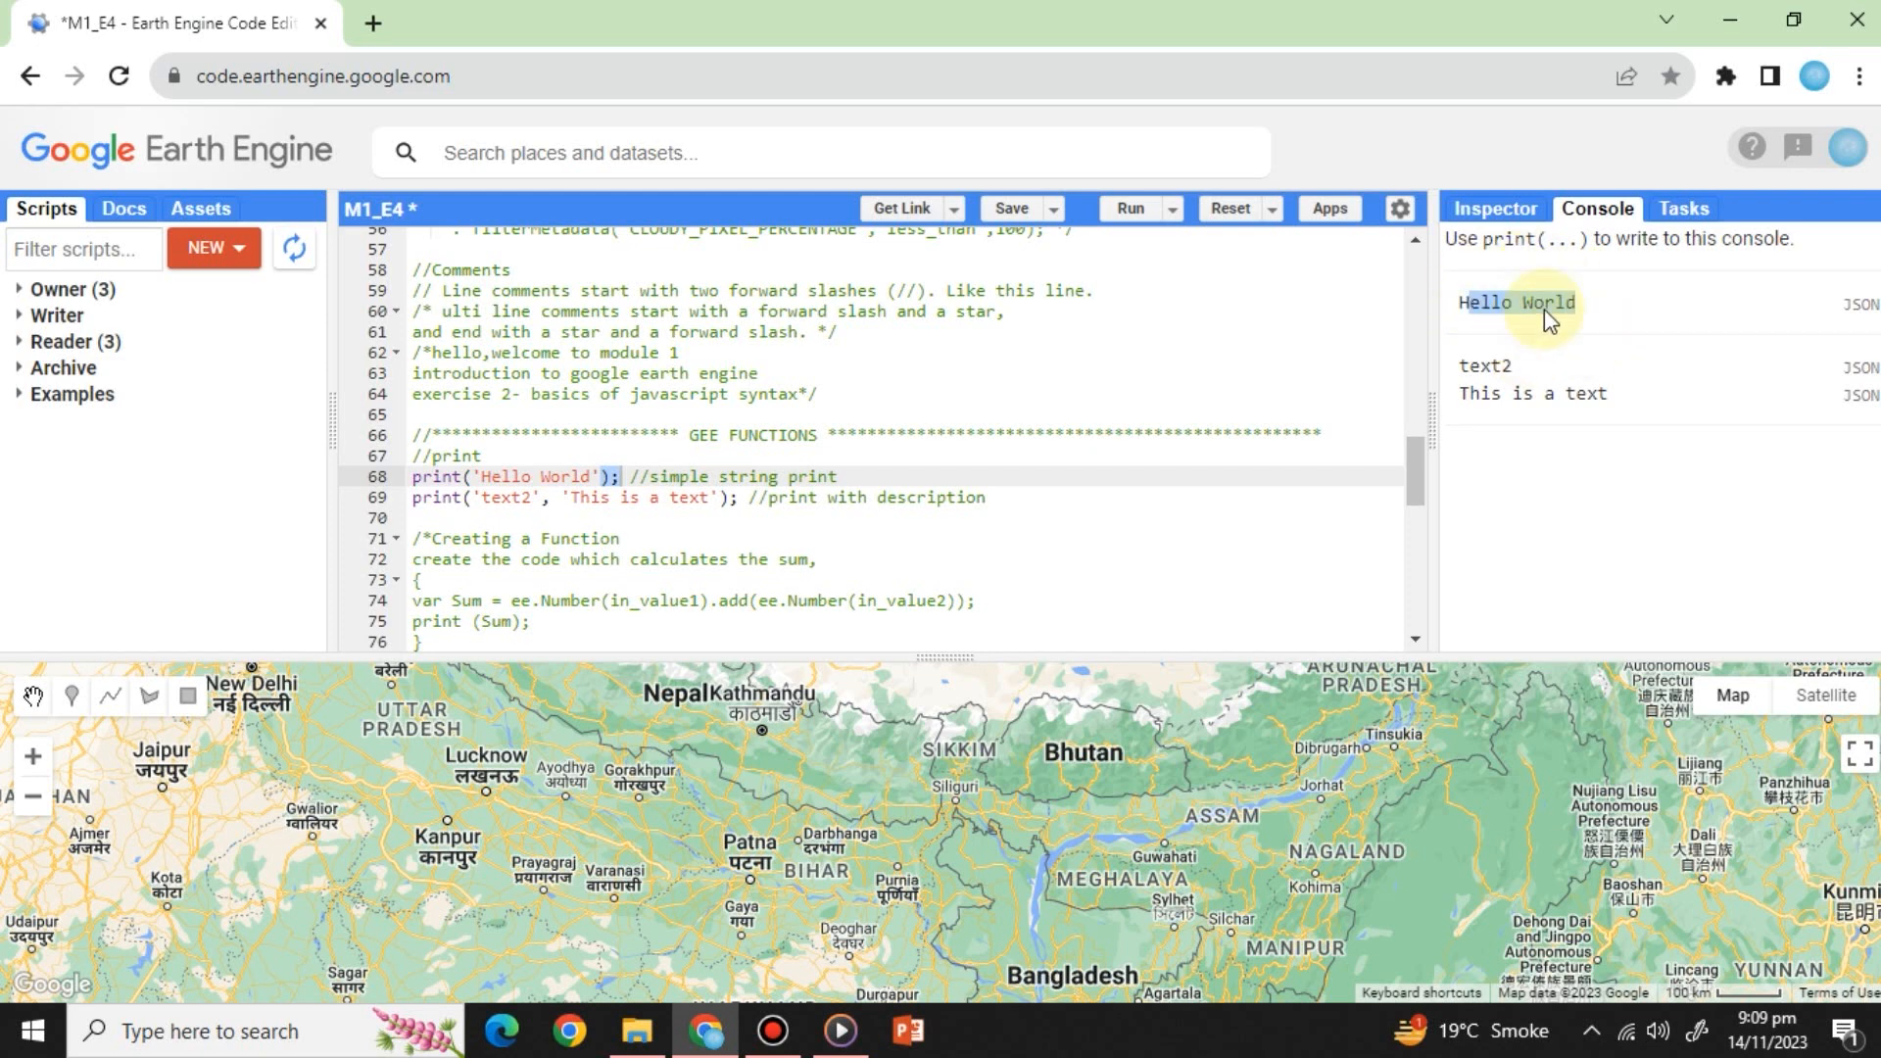
{"action": "double_click", "coordinate": [581, 538]}
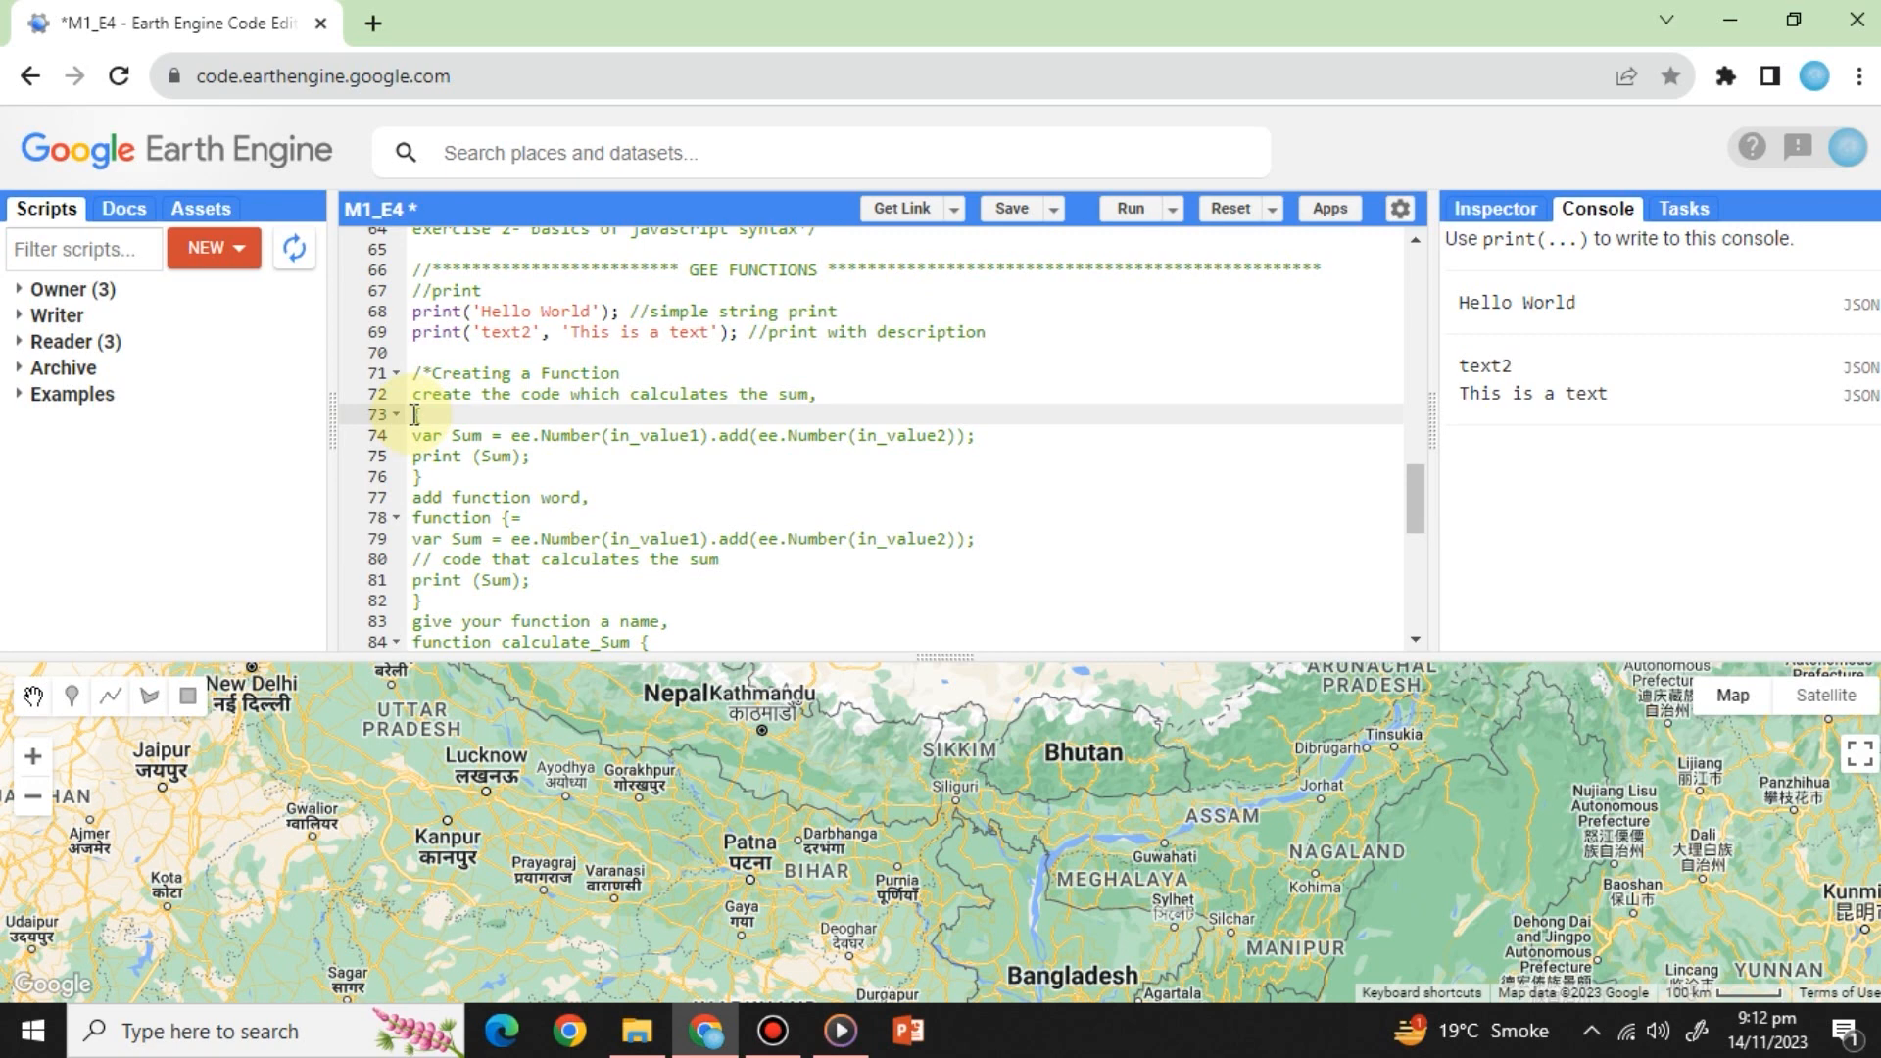
{"action": "left_click_drag", "start_coordinate": [413, 413], "coordinate": [453, 492]}
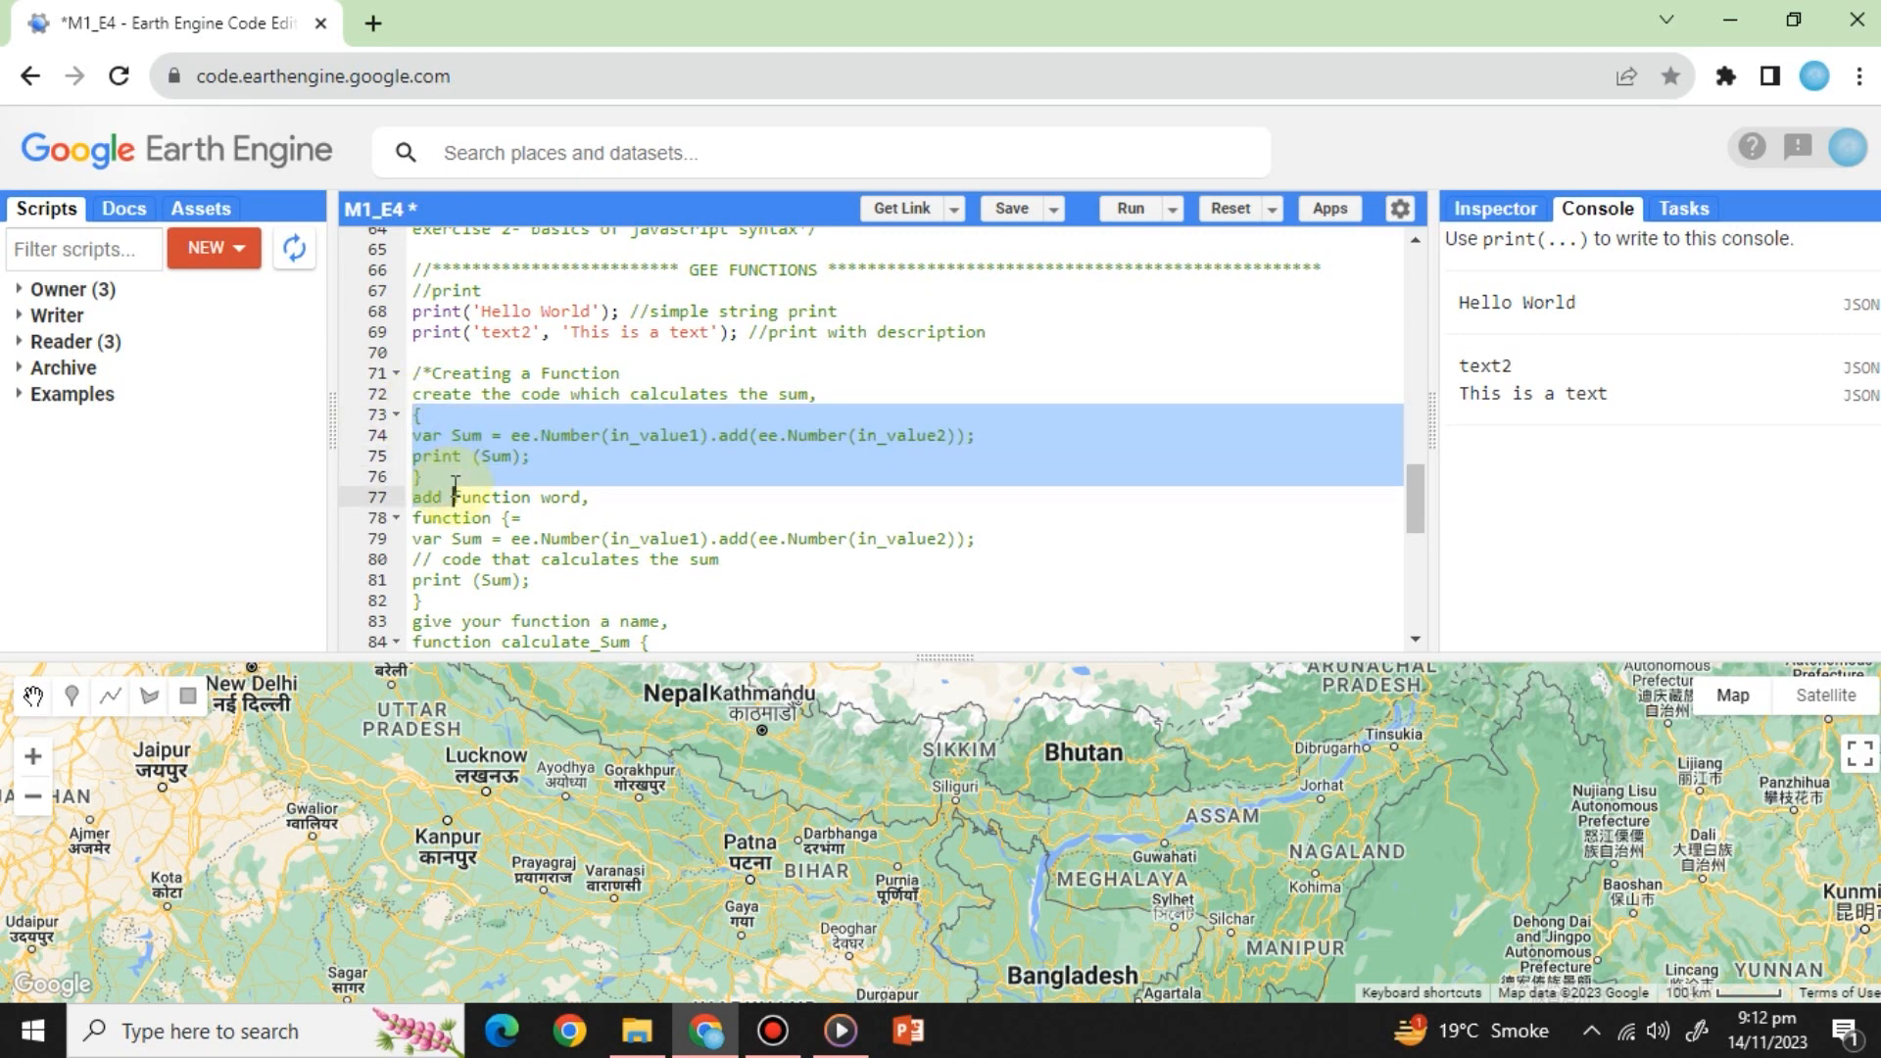
{"action": "left_click", "coordinate": [418, 412]}
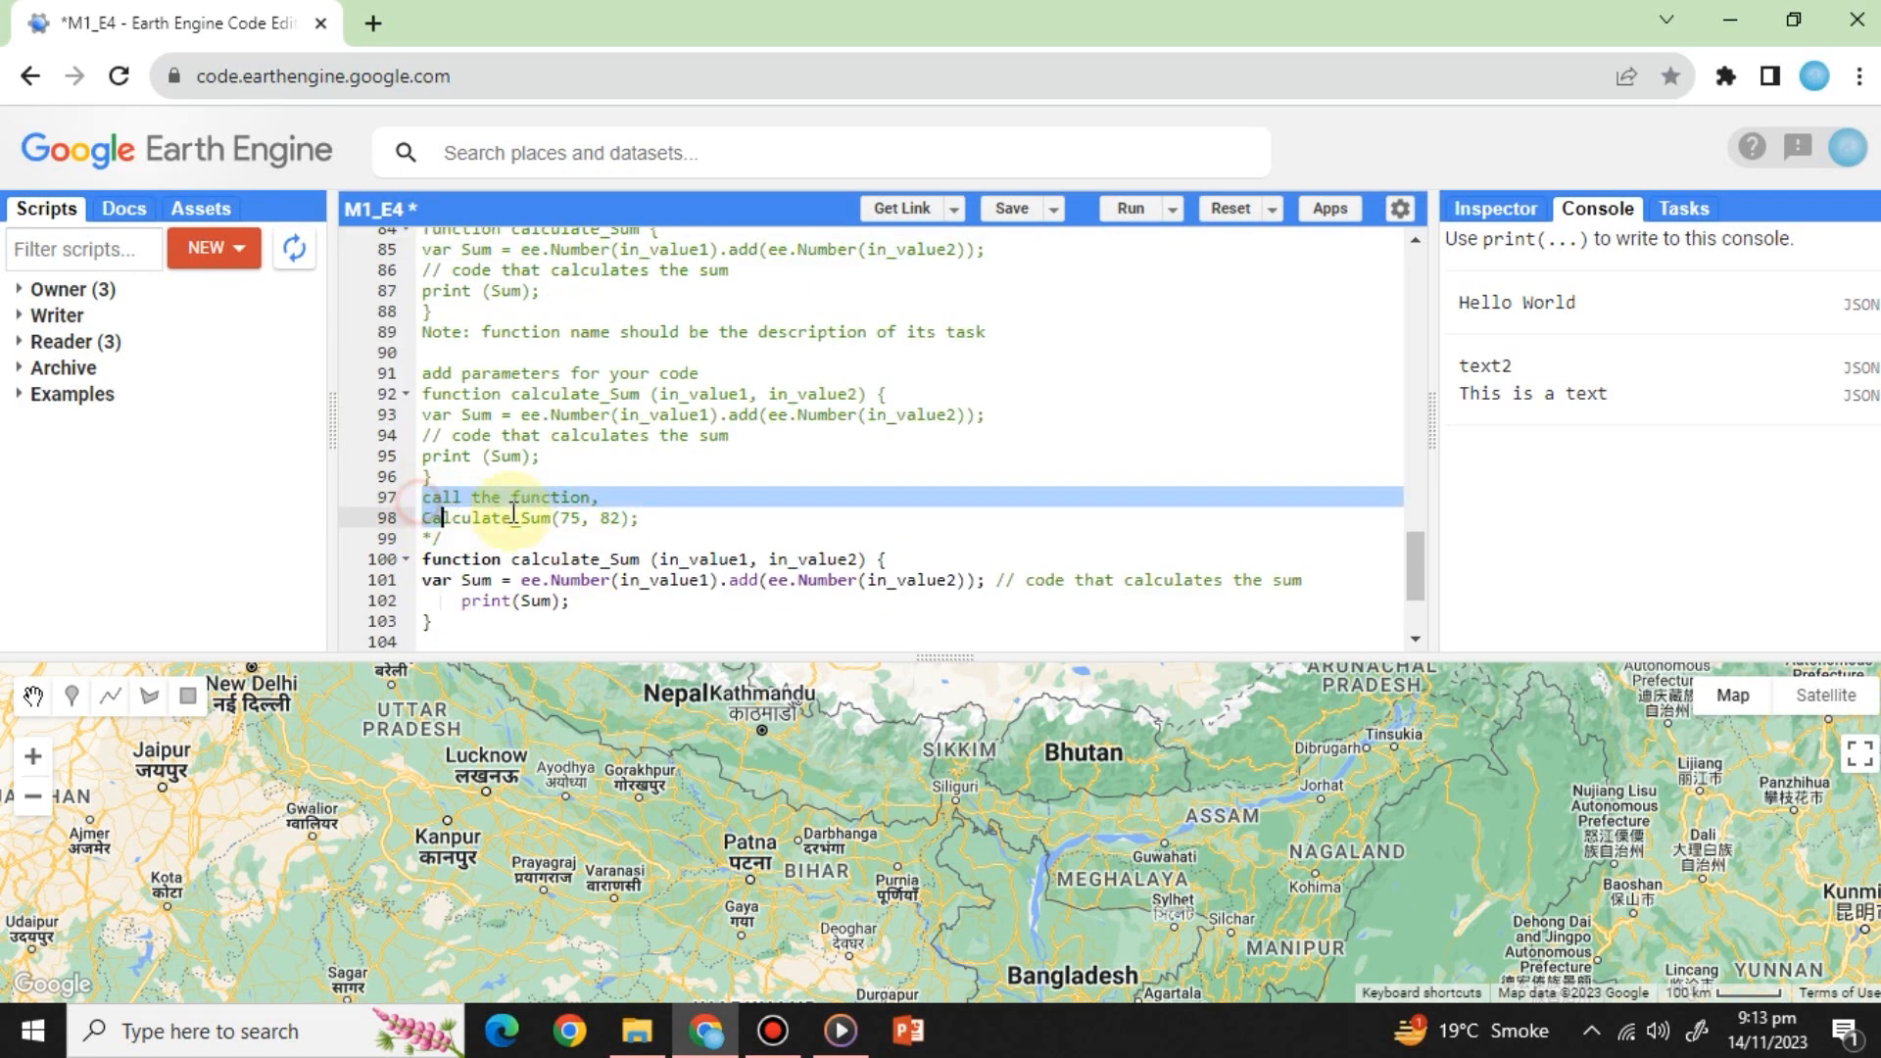
{"action": "double_click", "coordinate": [503, 517]}
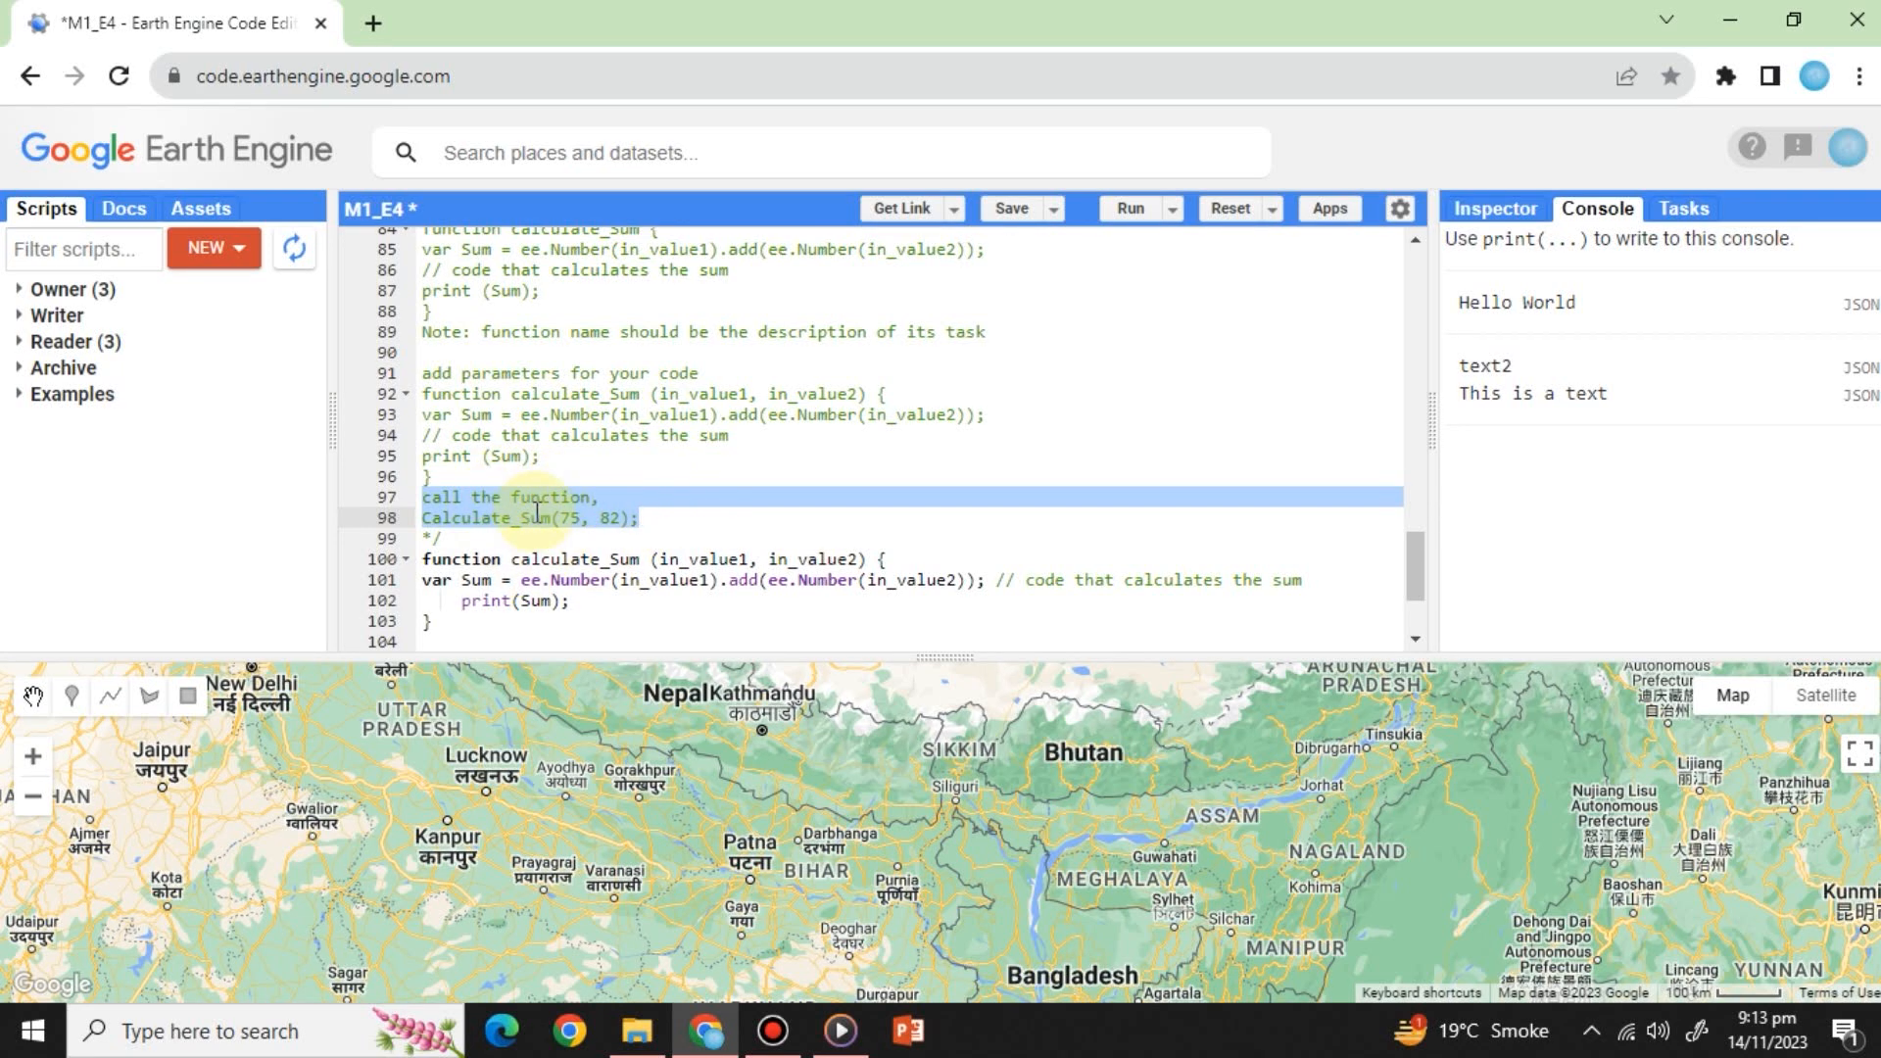